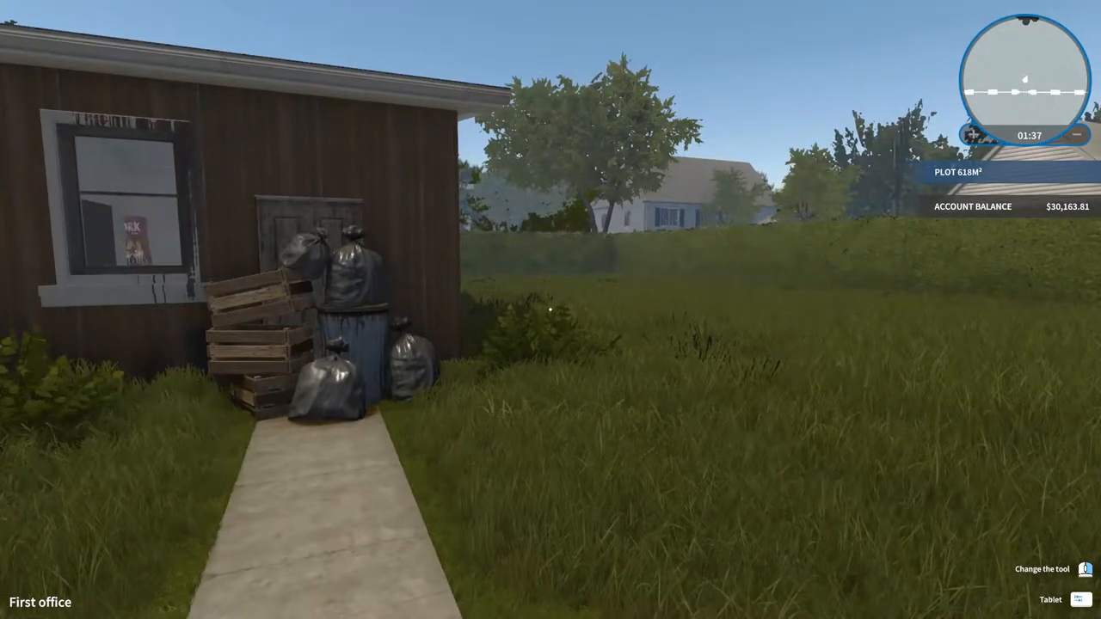
mouse_move(551, 310)
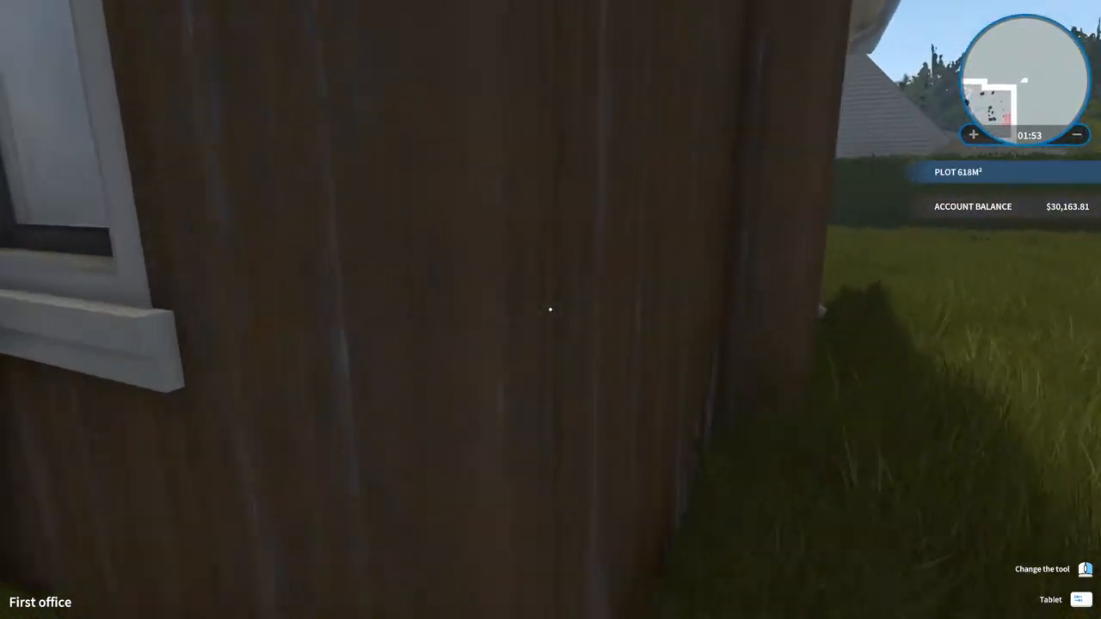
mouse_move(551, 309)
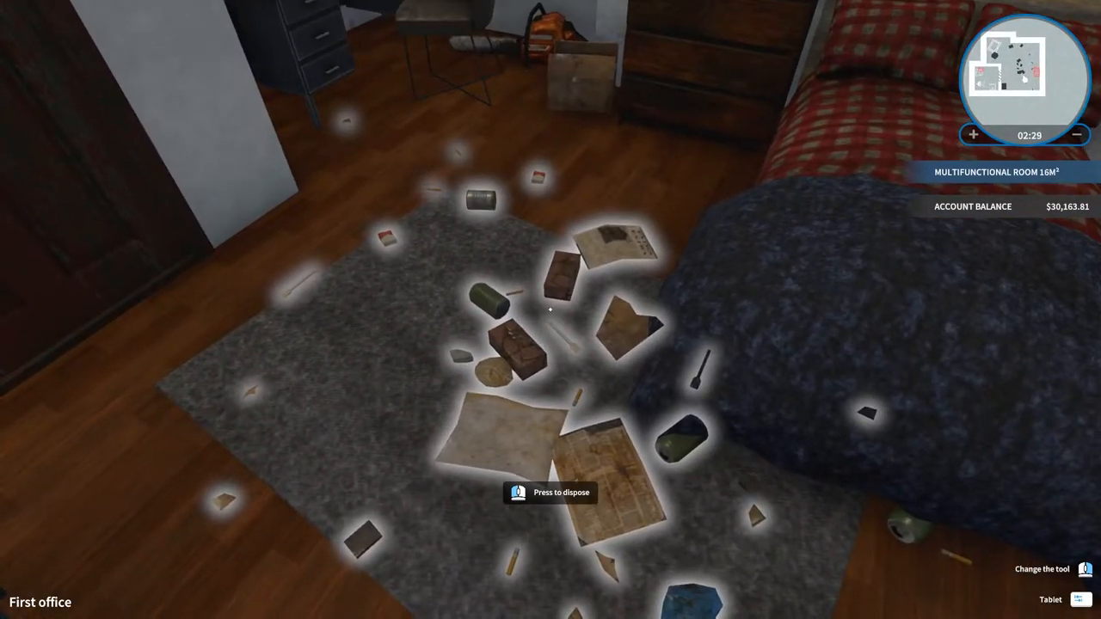
Dispose of the litter lying on the bedroom rug
click(550, 491)
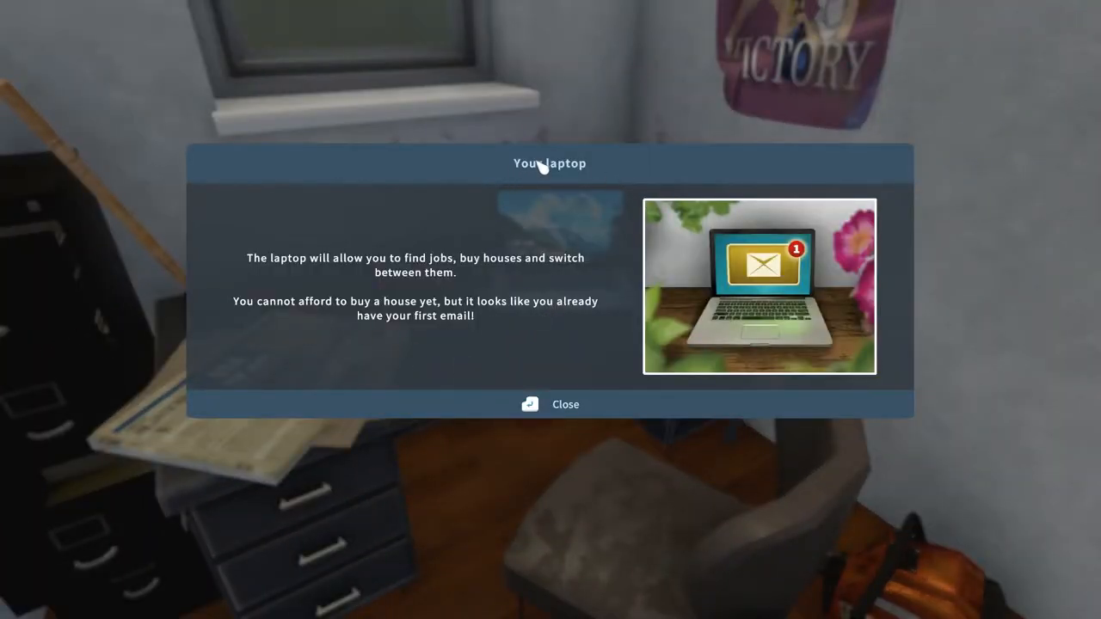
mouse_move(702, 352)
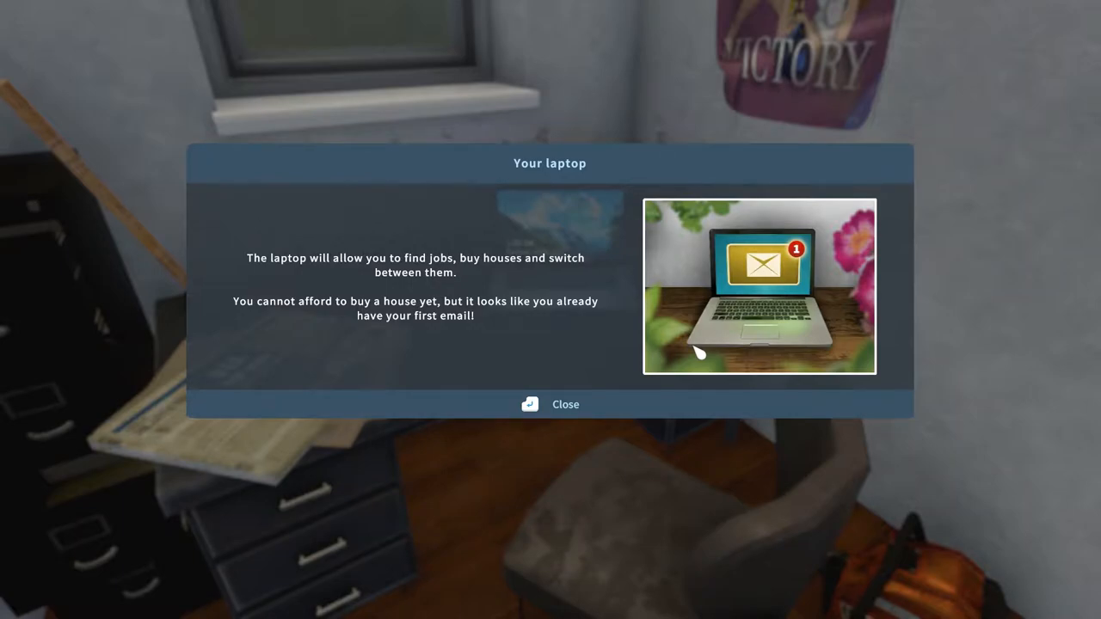
Dismiss the 'Your laptop' introduction to reach the laptop desktop
click(551, 404)
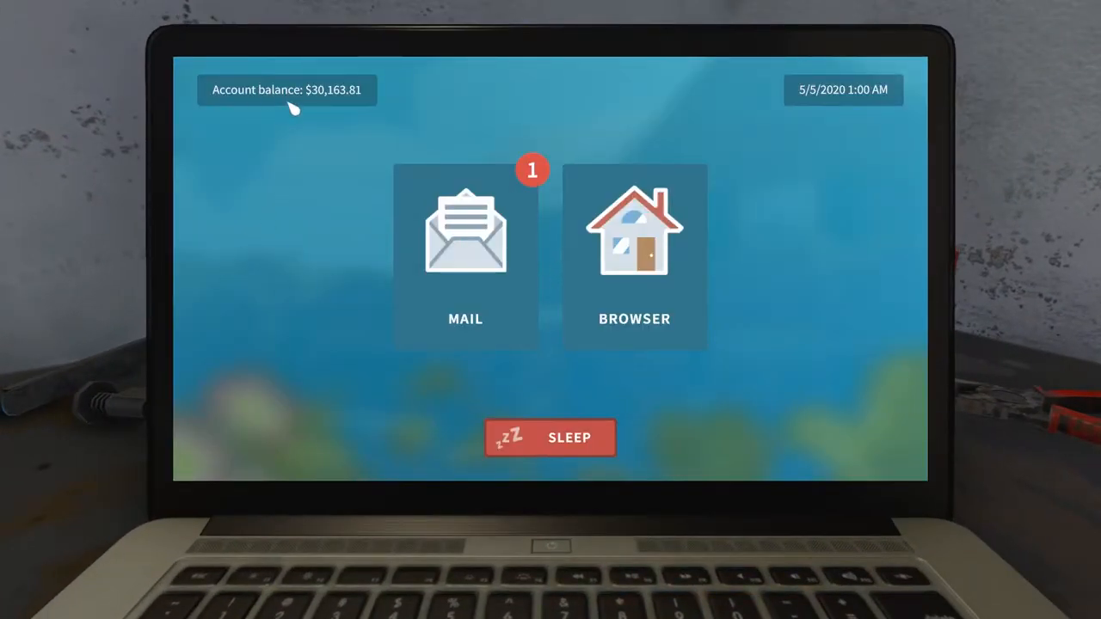
mouse_move(361, 92)
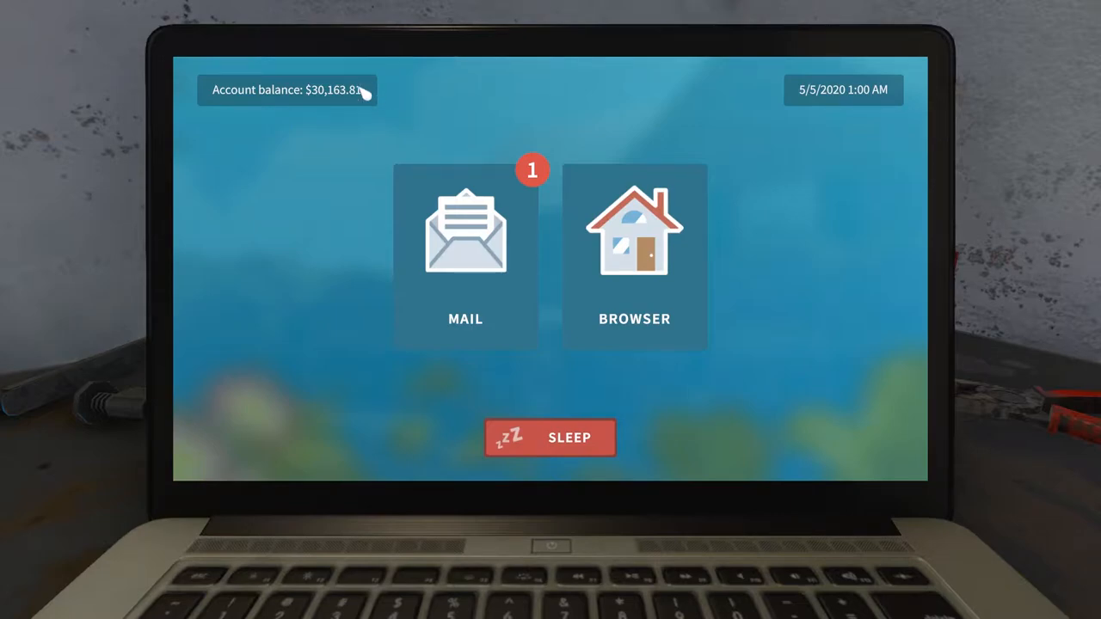
mouse_move(382, 97)
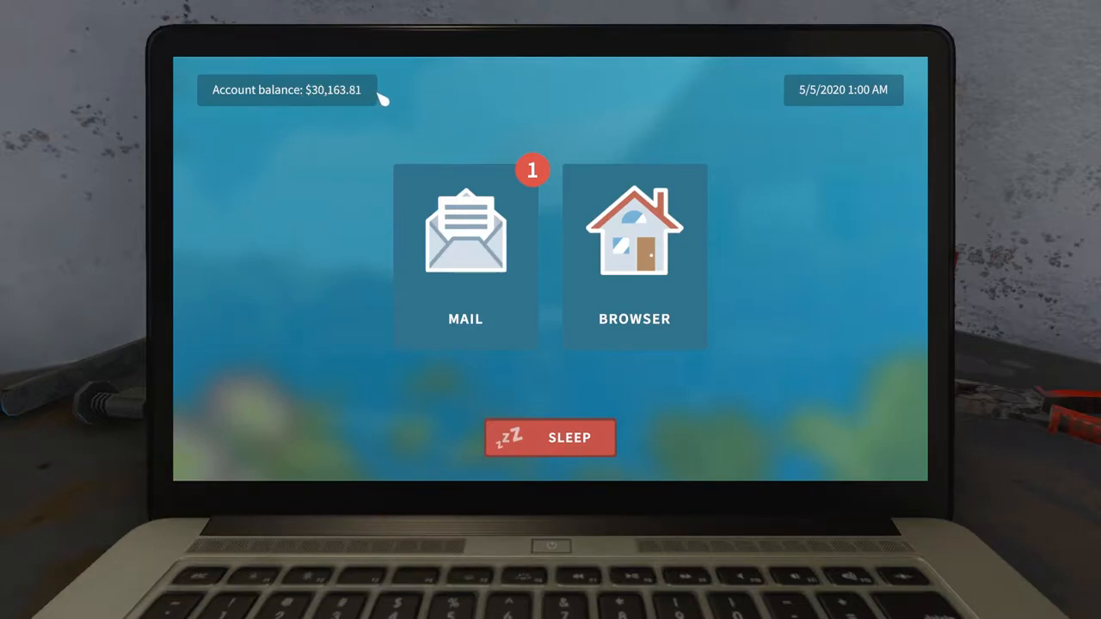
mouse_move(227, 335)
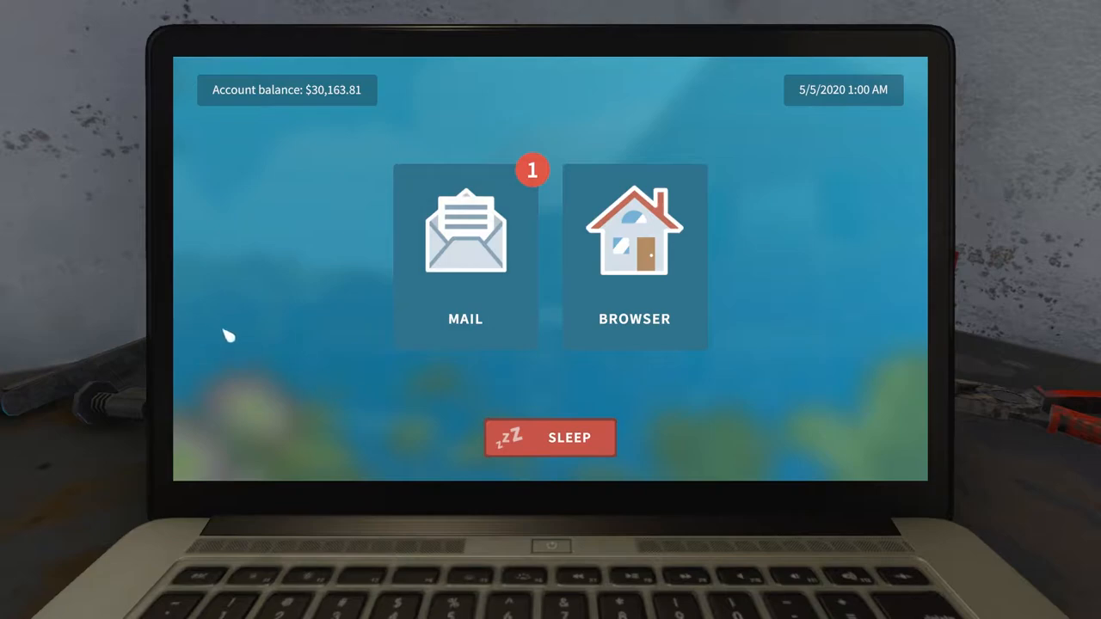
Read the 'Ex-boyfriend stole the radiator' email in Mail and accept the job
click(464, 232)
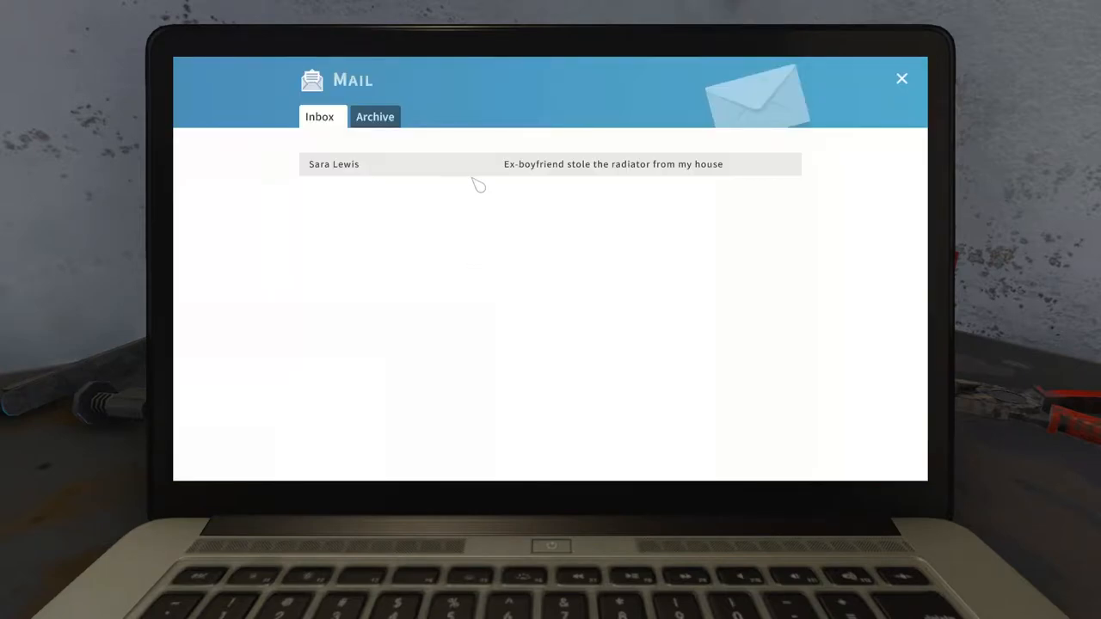
mouse_move(471, 213)
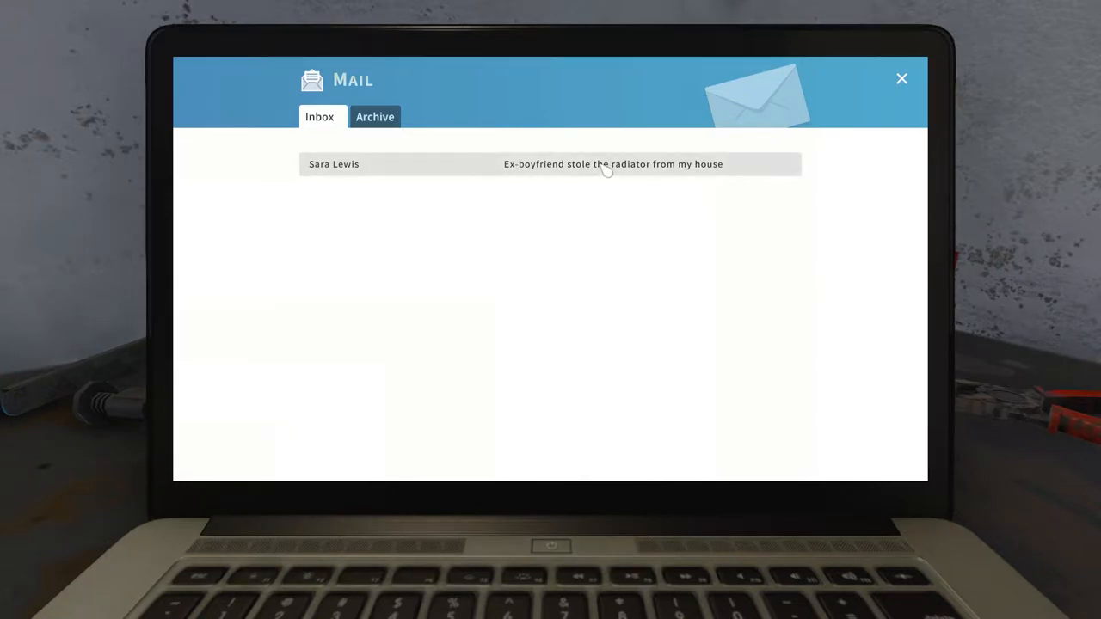
mouse_move(736, 204)
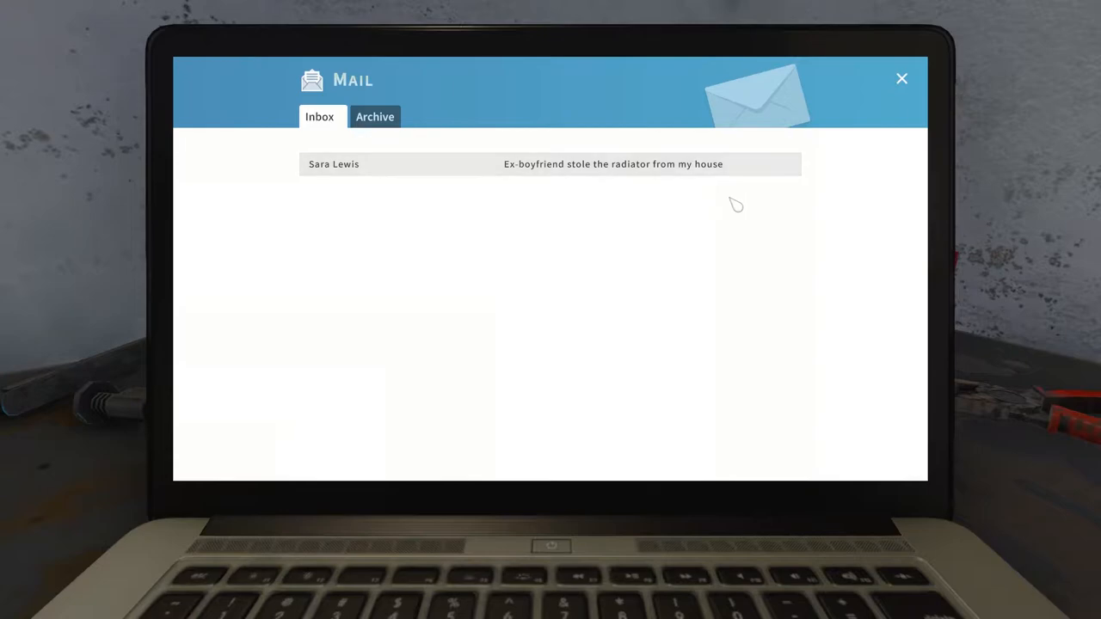
click(612, 163)
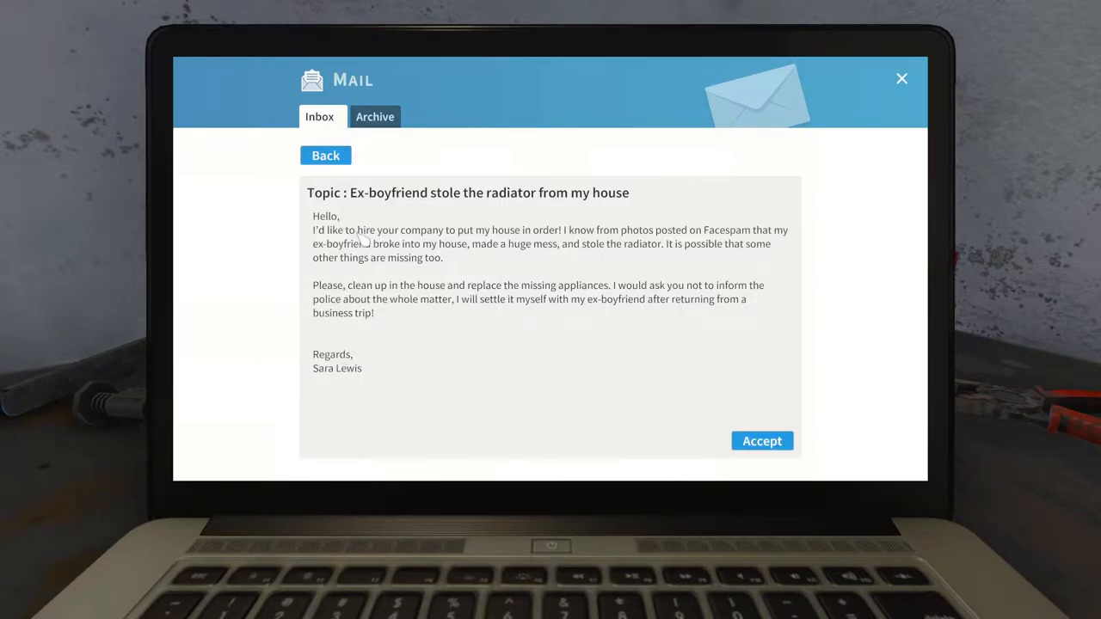
mouse_move(404, 239)
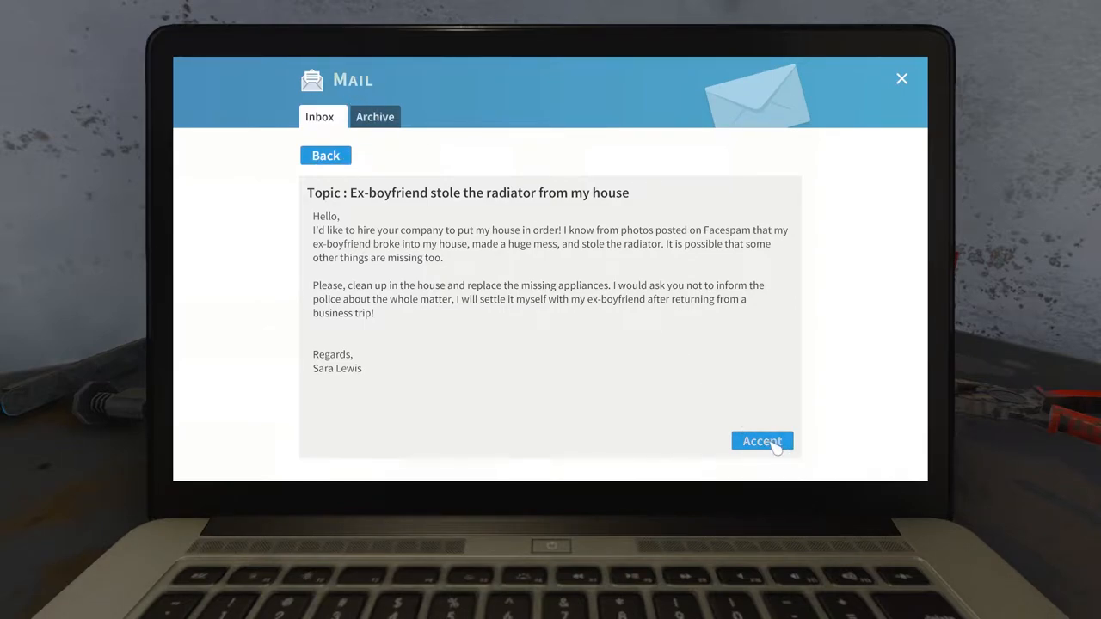
click(760, 440)
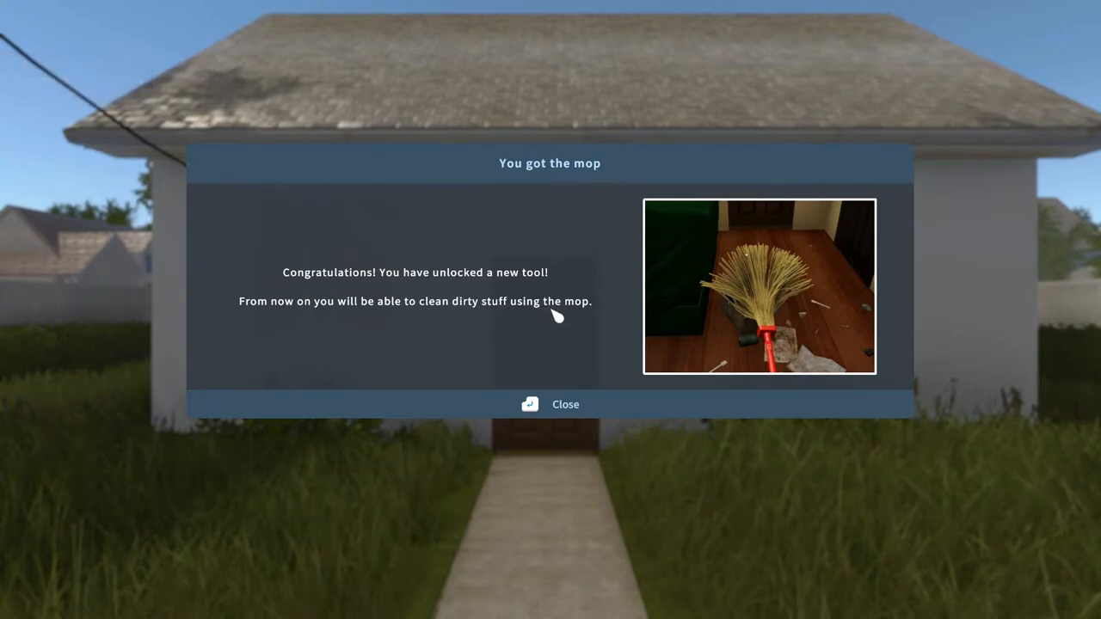
mouse_move(399, 330)
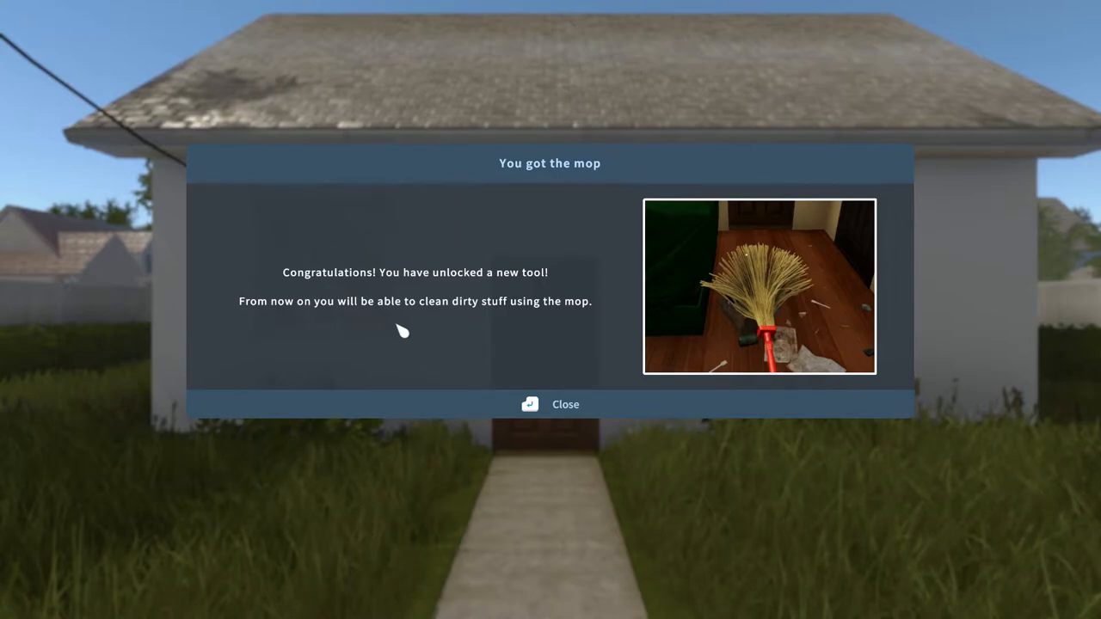
Dismiss the 'You got the mop' notice at the client's house
click(550, 405)
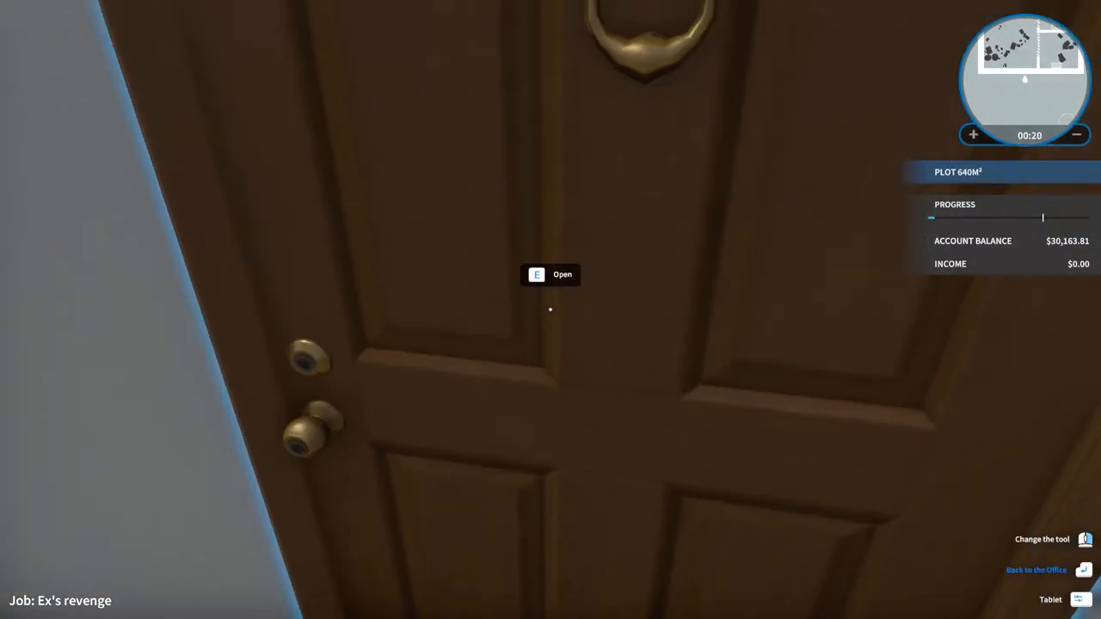
Open the front door with E to enter the Ex's revenge house
key(e)
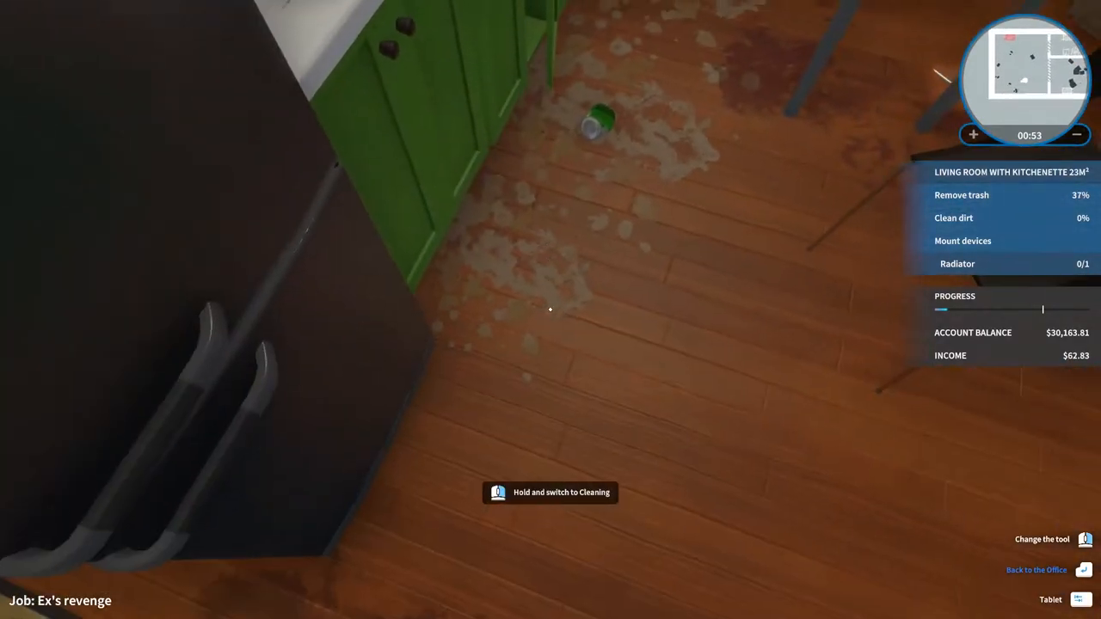
mouse_move(550, 309)
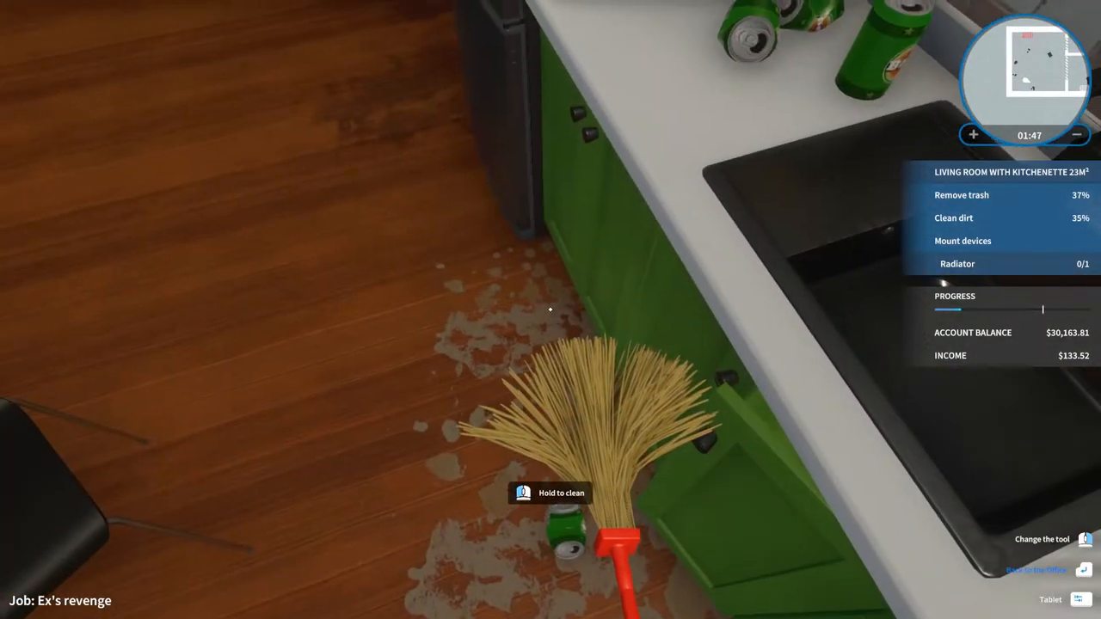
mouse_move(550, 309)
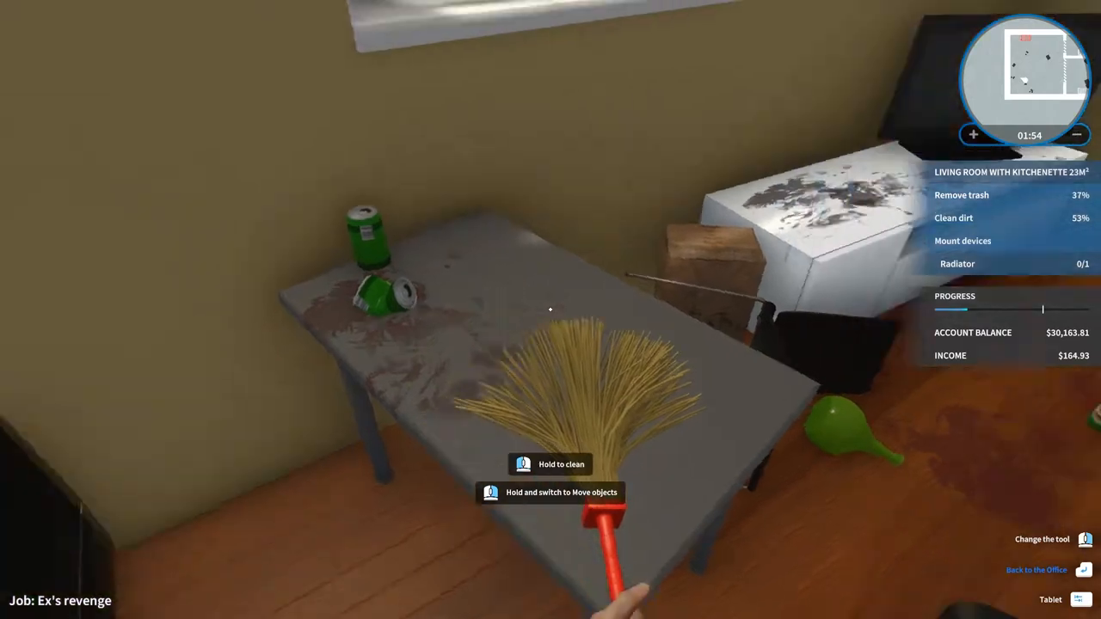
mouse_move(550, 309)
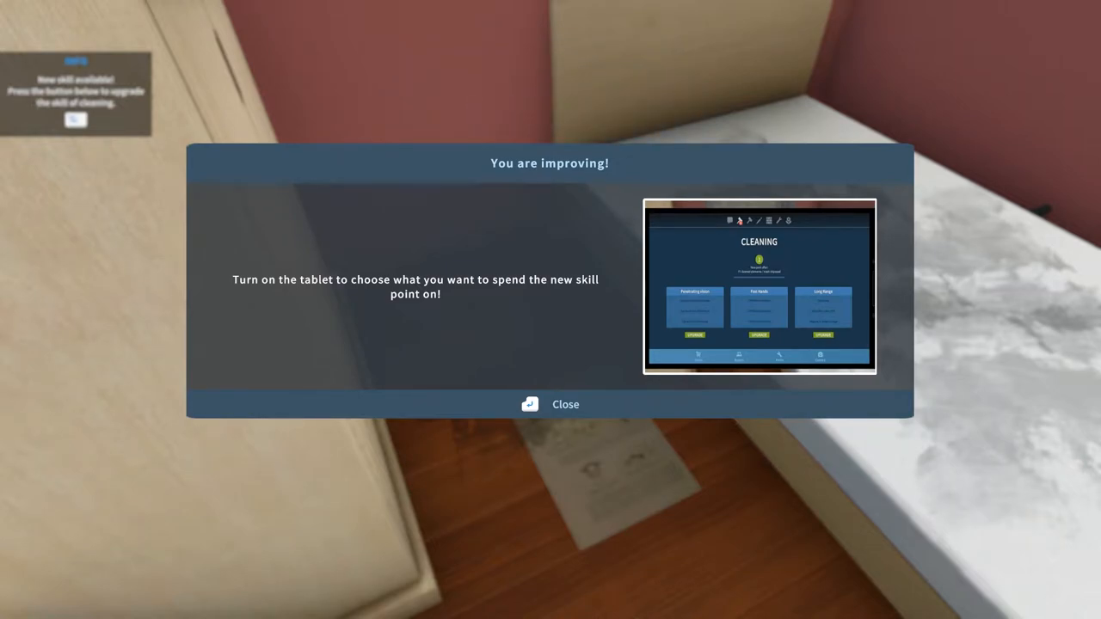
Browse the Cleaning and Painting perk tabs on the tablet without spending the point
click(551, 404)
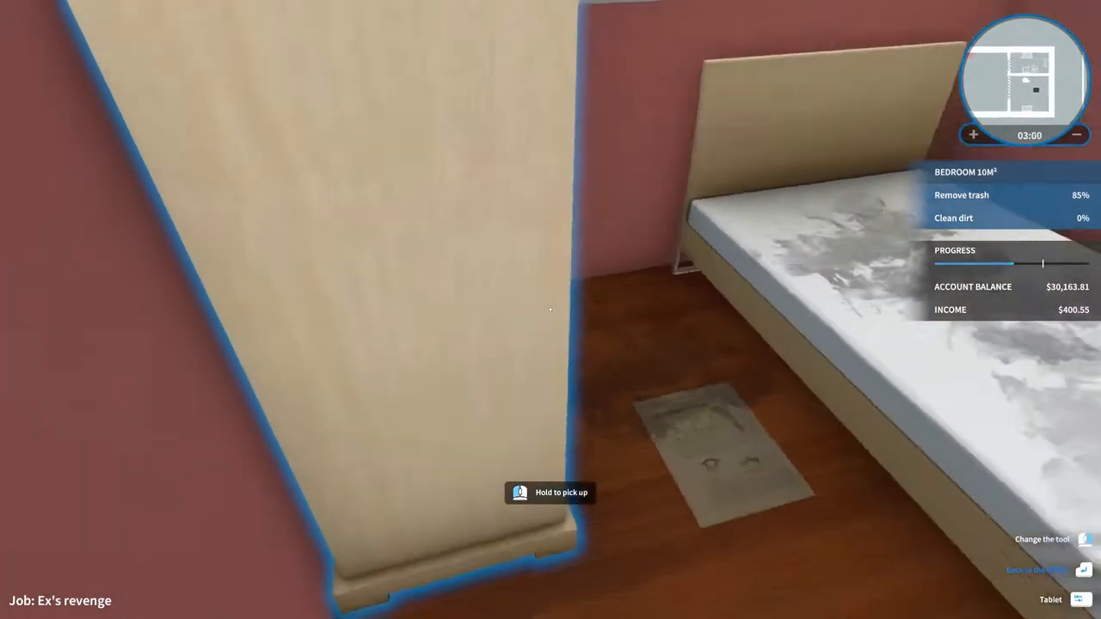
click(1049, 593)
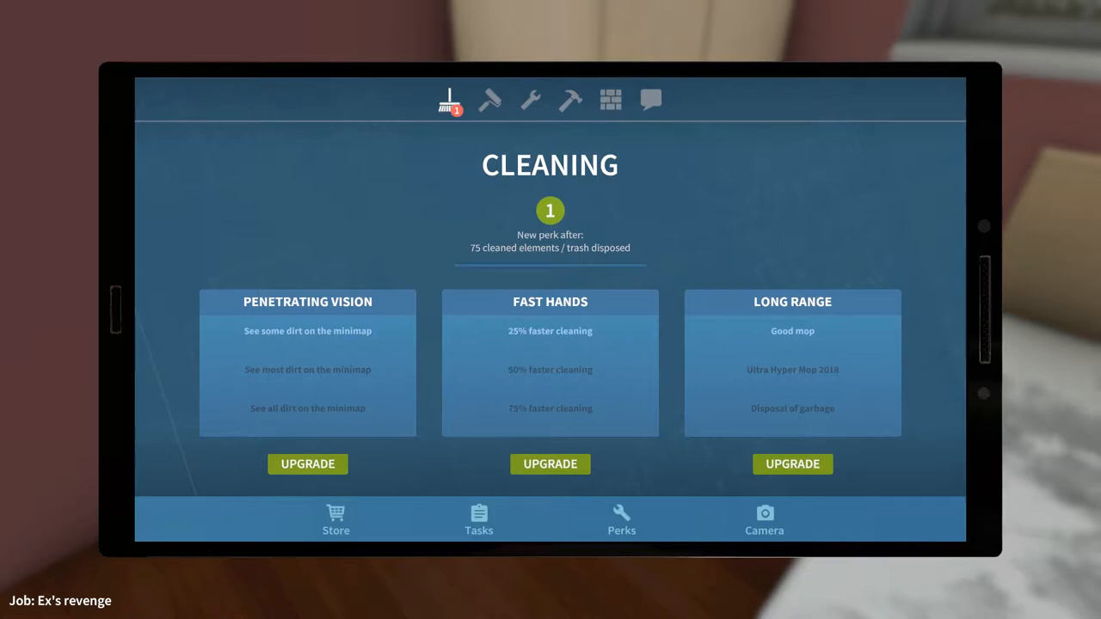
click(489, 100)
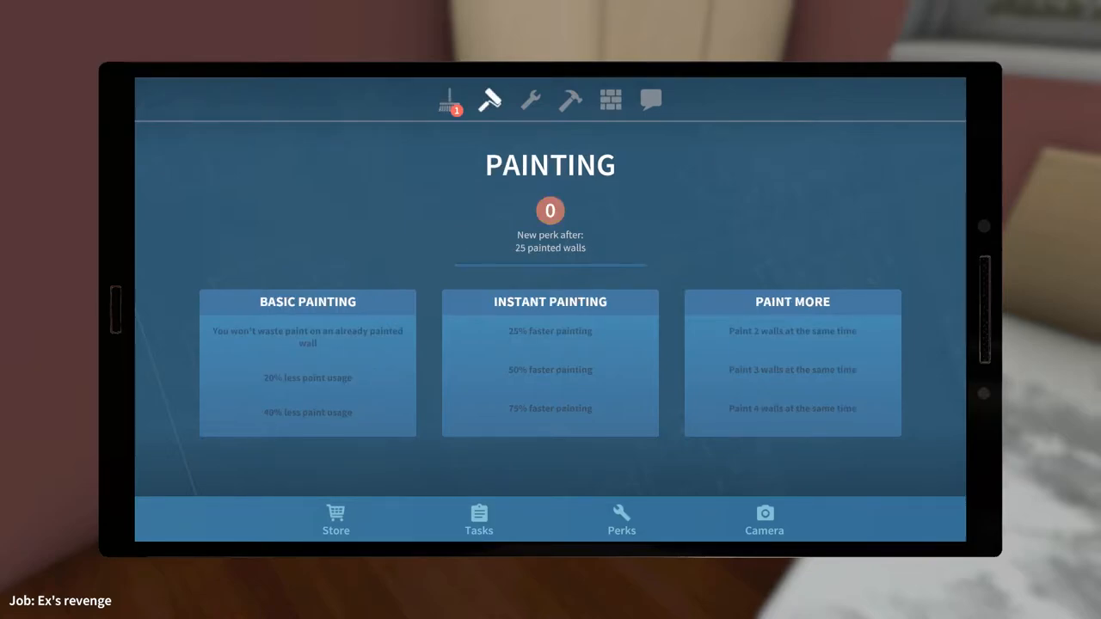
click(451, 100)
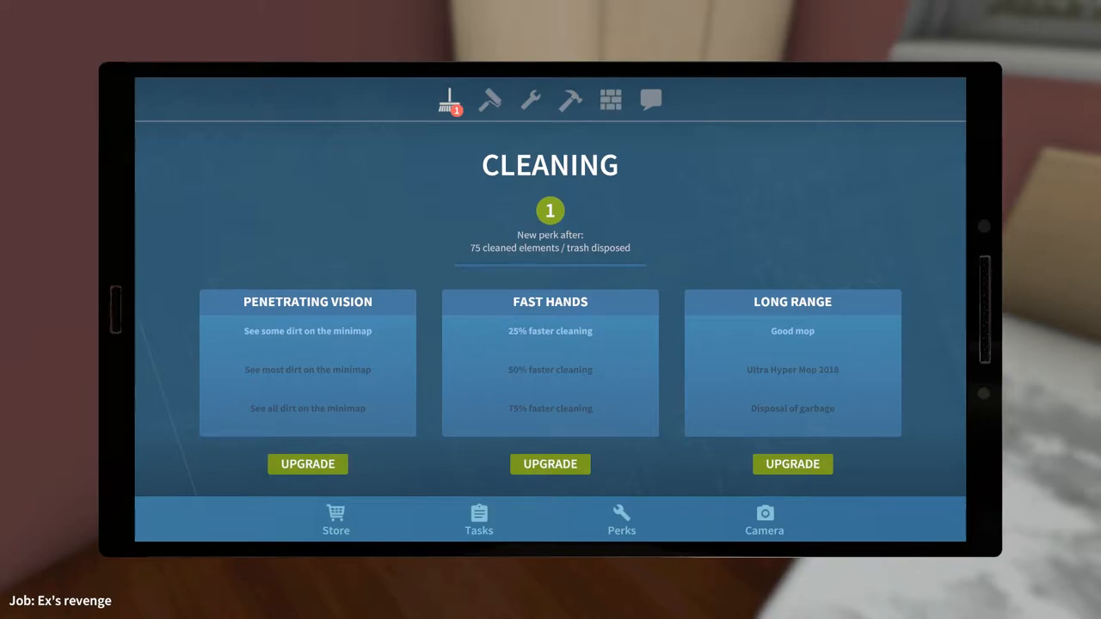
click(306, 464)
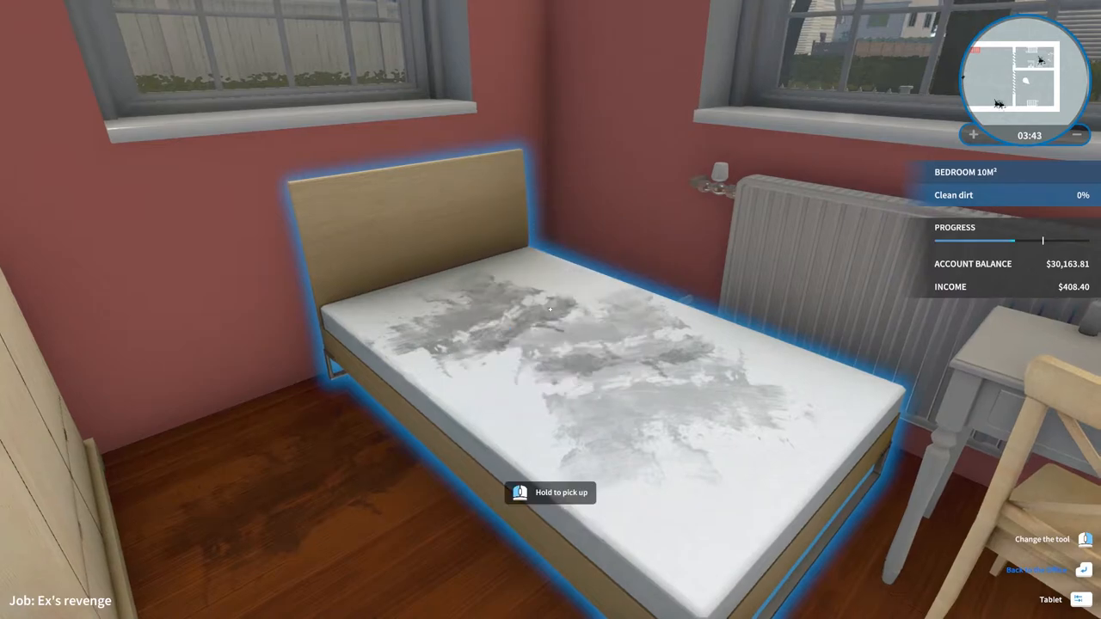
Continue clearing the bedroom until the shopping tablet notice appears
click(550, 344)
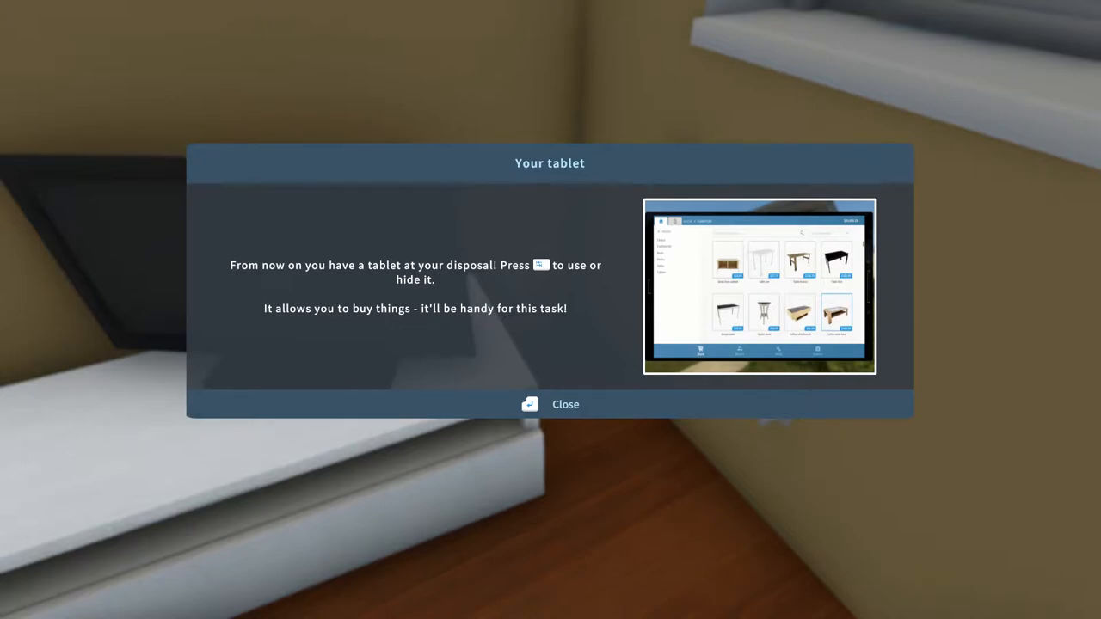
Search 'ra' in the tablet Store and buy the Radiator for $44.60
click(550, 404)
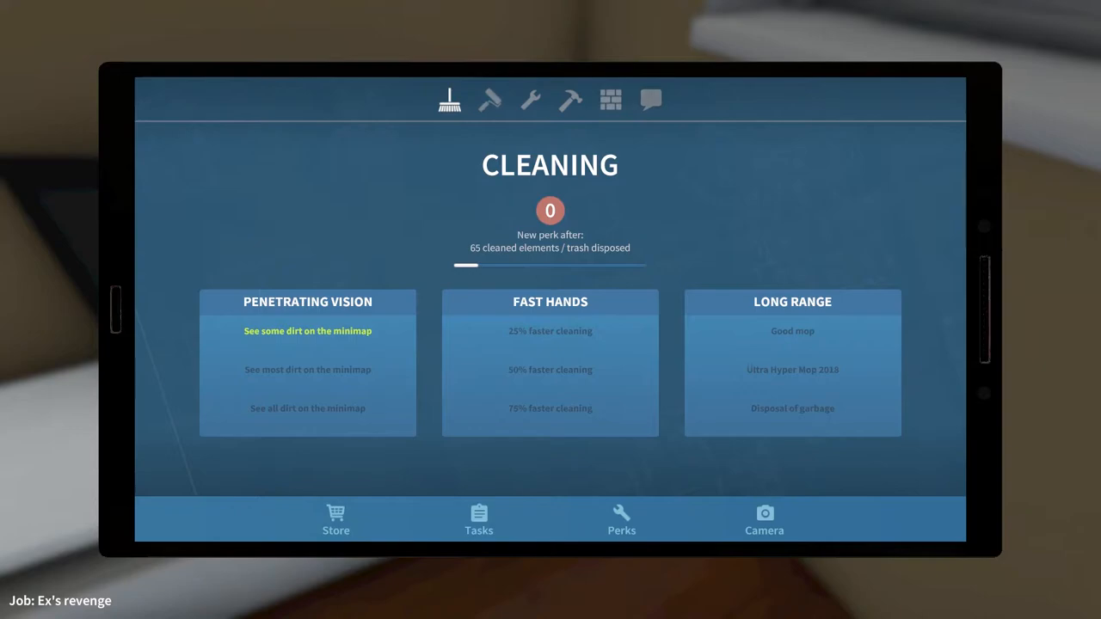
click(335, 519)
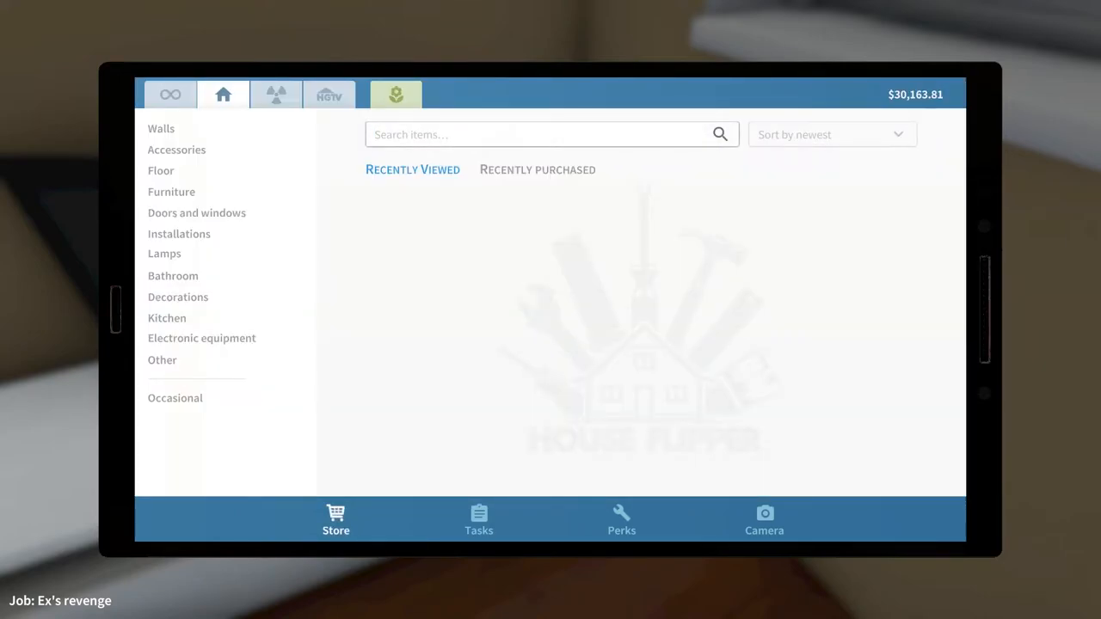
text(ra)
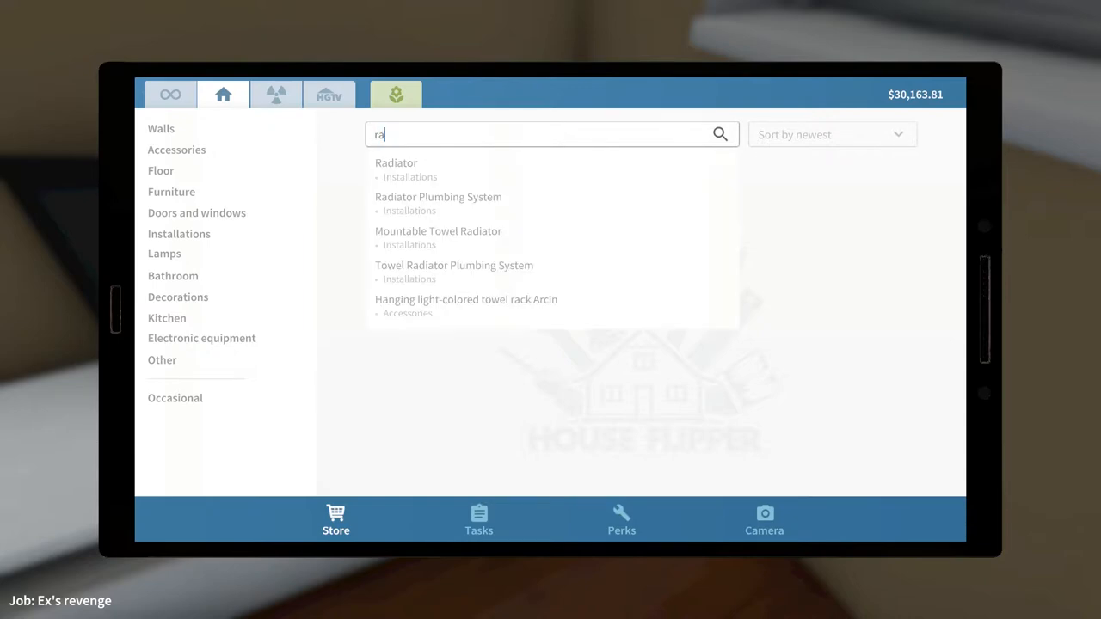
click(395, 161)
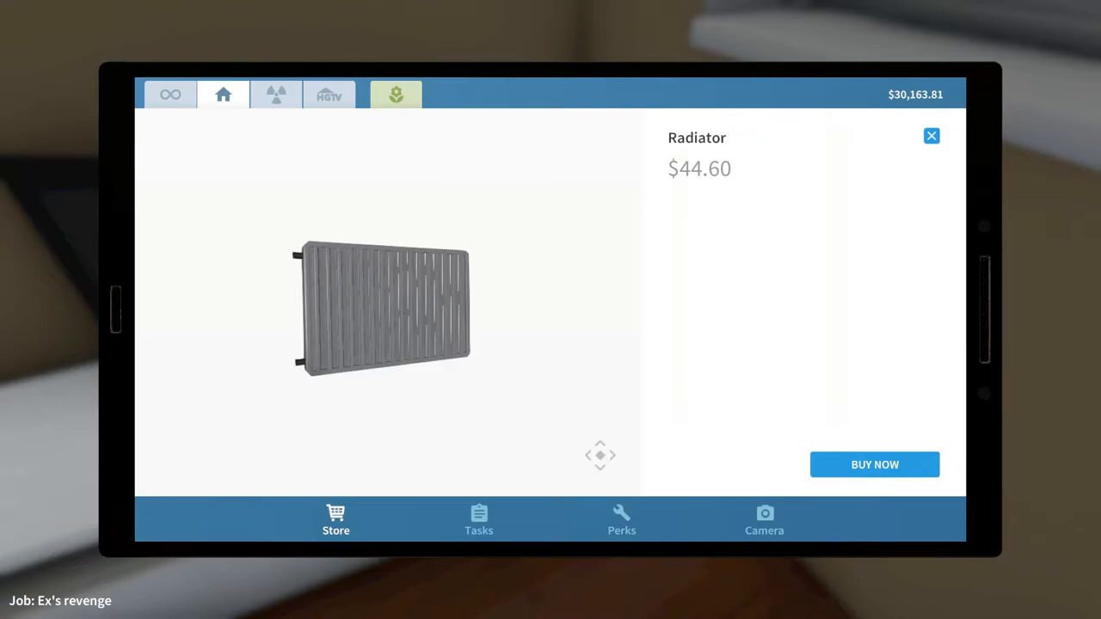
click(873, 465)
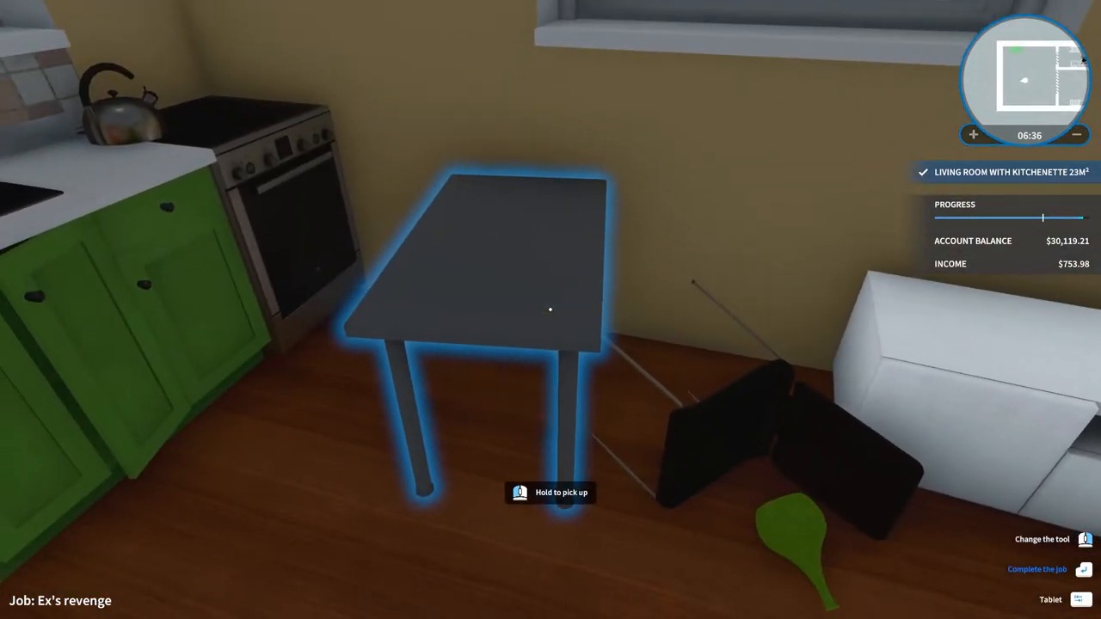
Place and install the radiator under the living room window
click(550, 309)
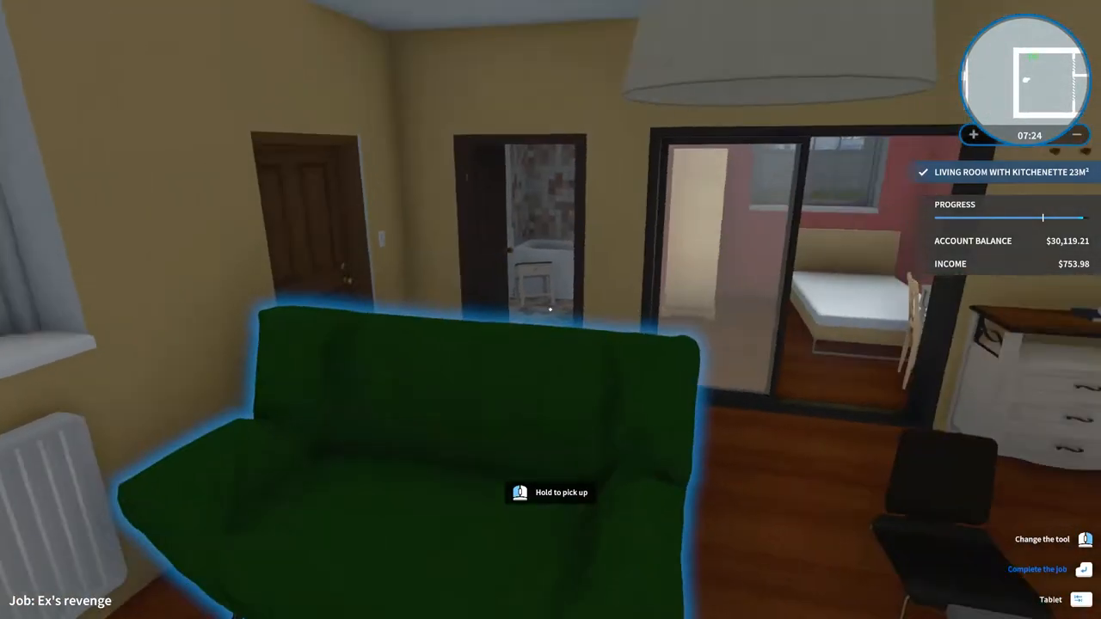
mouse_move(550, 310)
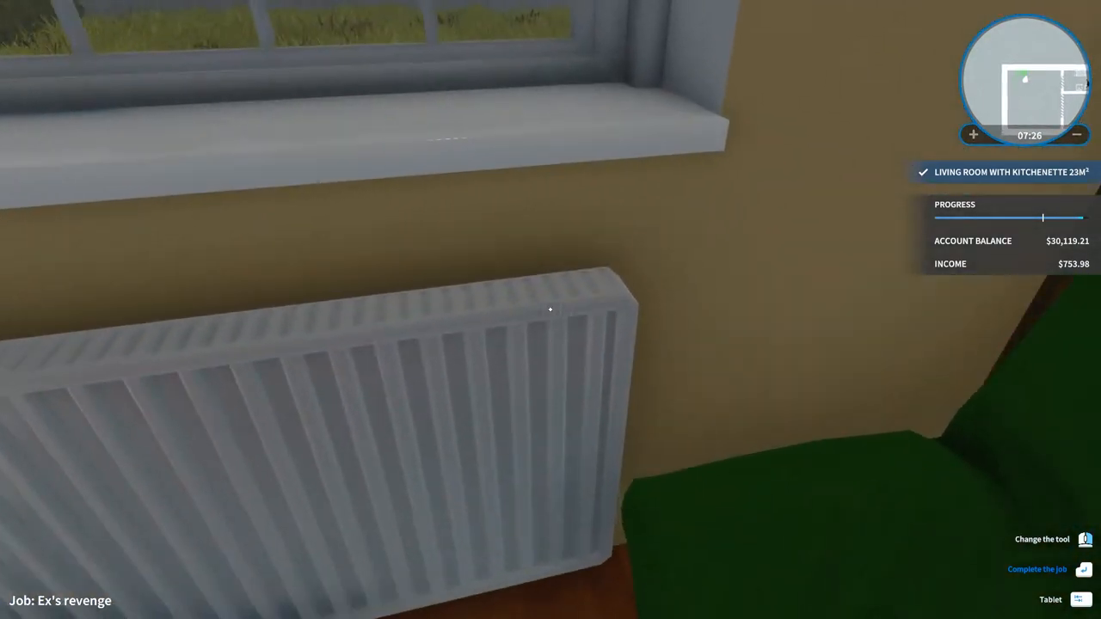
mouse_move(550, 310)
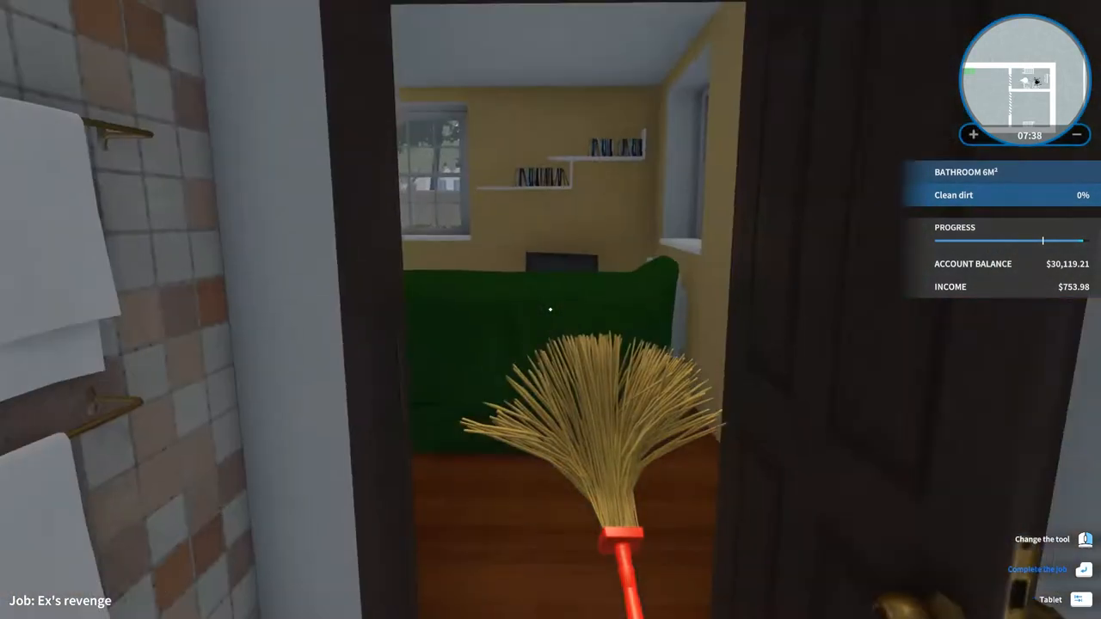
mouse_move(551, 310)
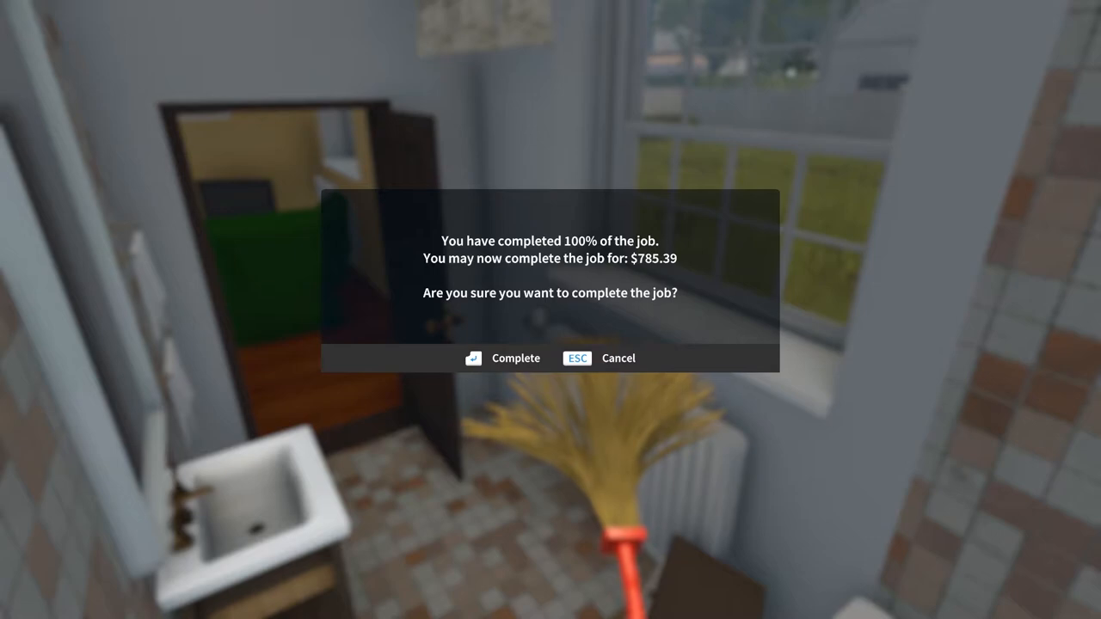
Confirm completing the job, then open the lower kitchen cabinet under the counter
click(502, 358)
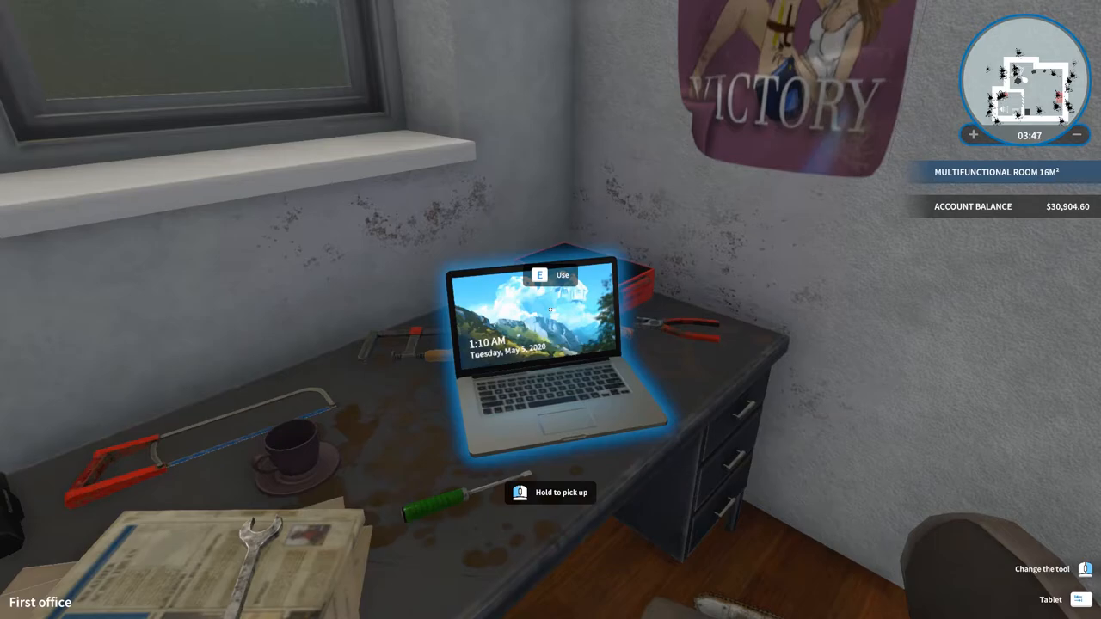
mouse_move(774, 344)
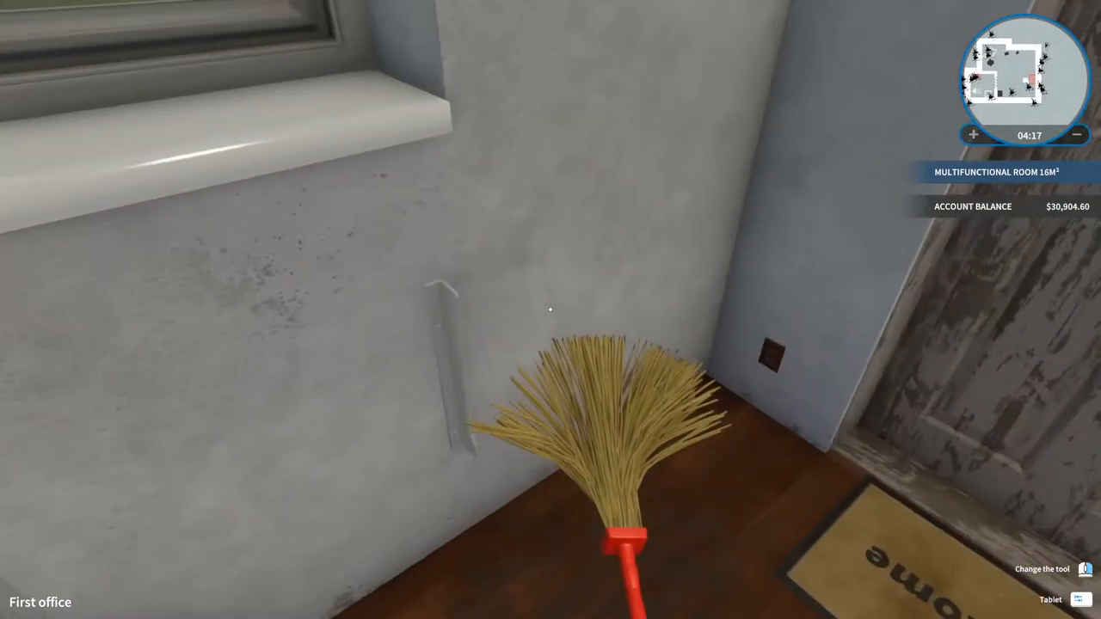
mouse_move(550, 309)
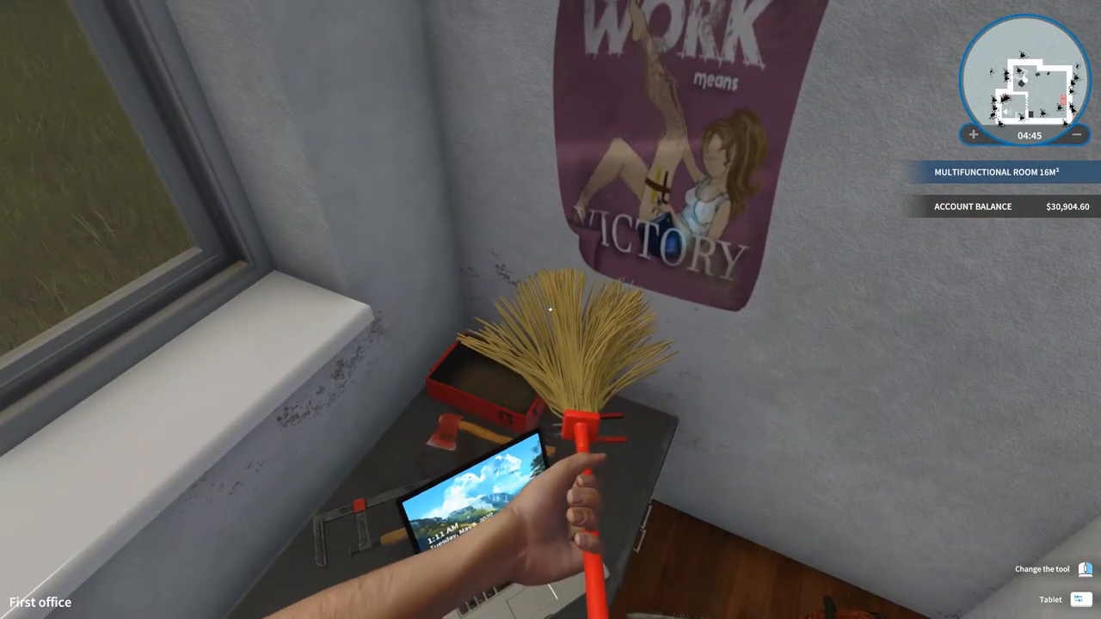
mouse_move(551, 309)
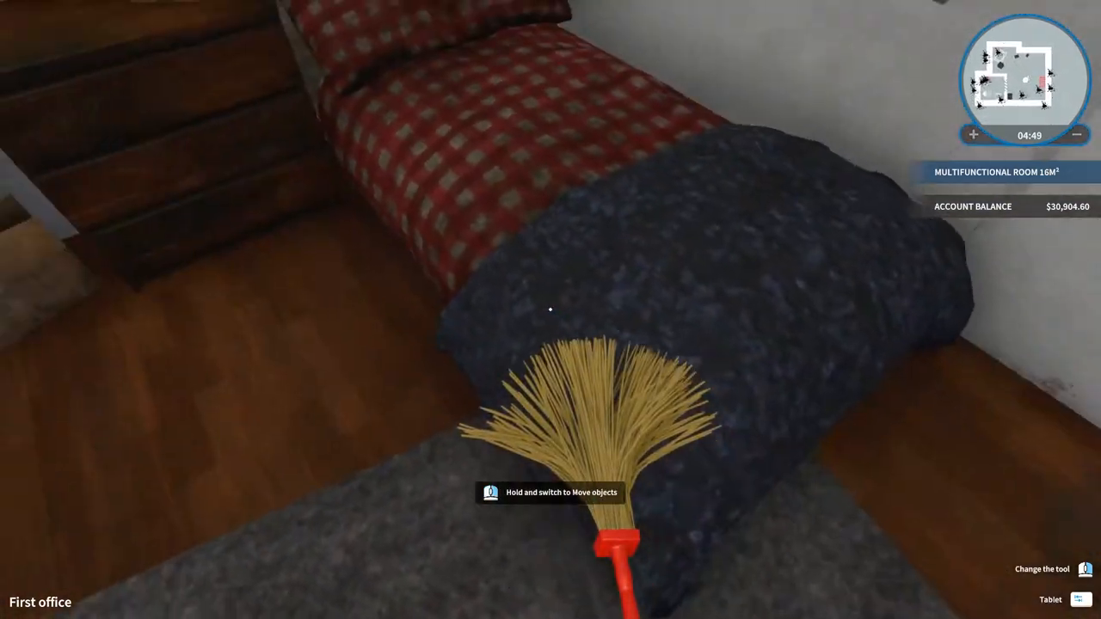
mouse_move(550, 310)
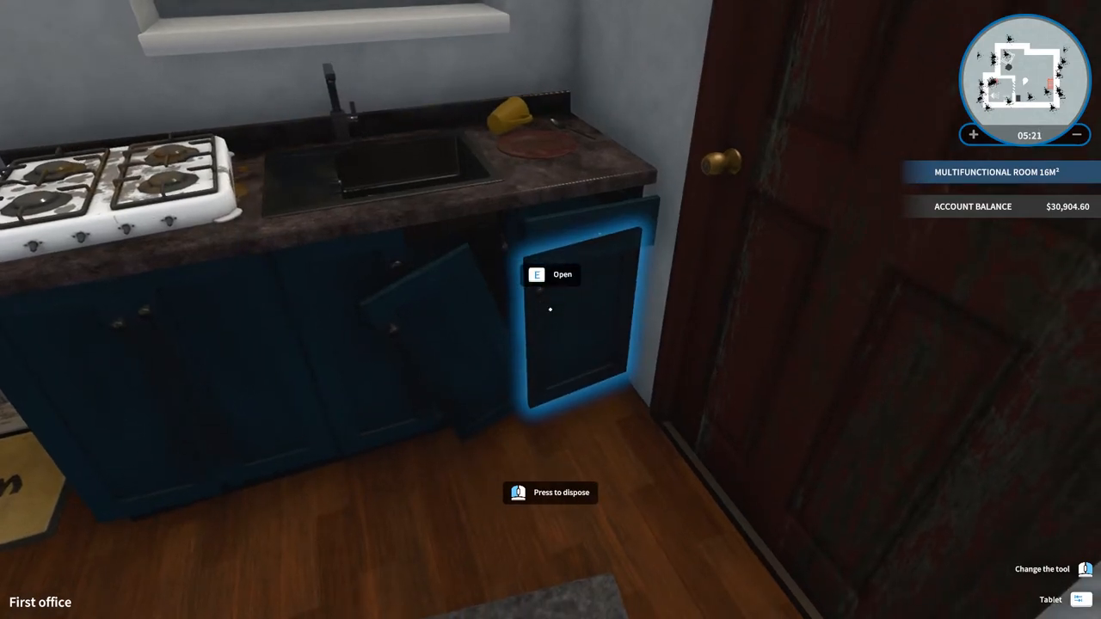
key(e)
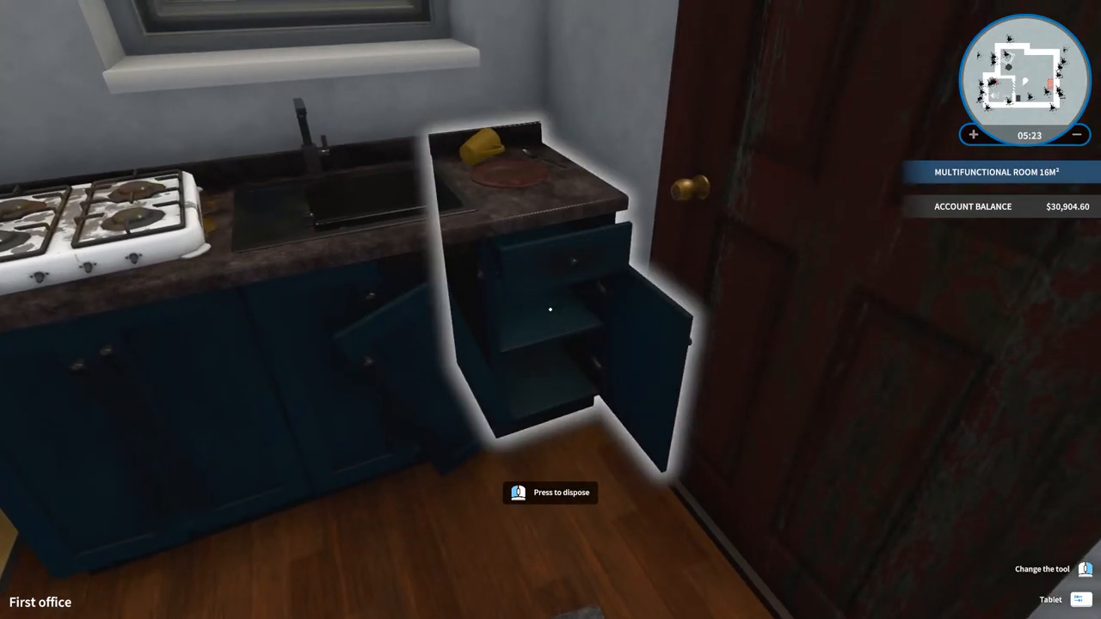
mouse_move(550, 310)
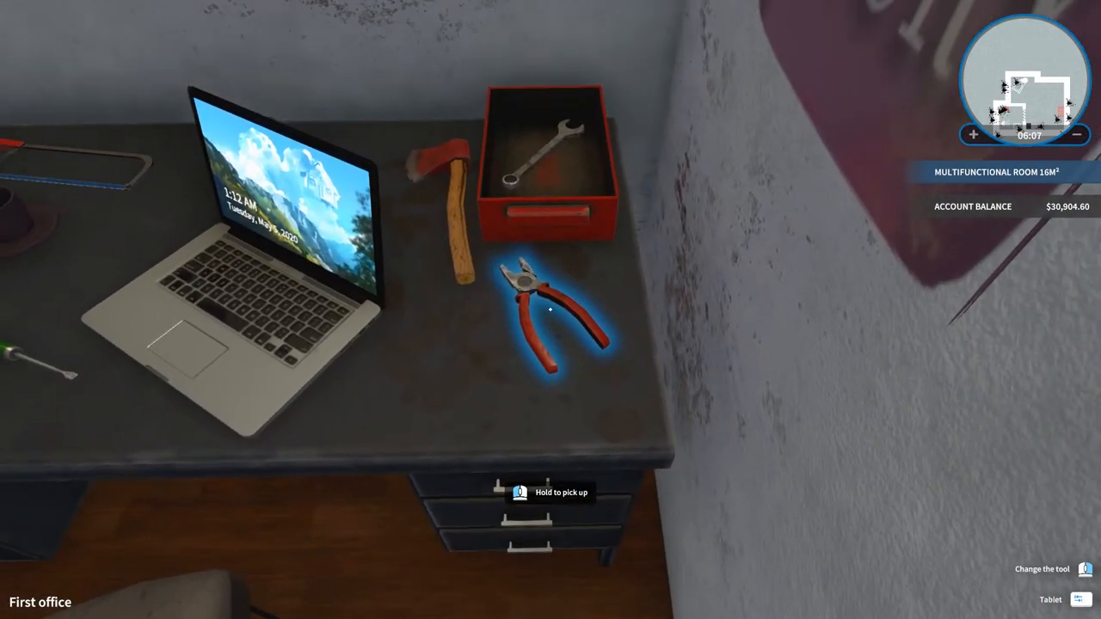
Pick up the red pliers from the office desk to carry them to the other tools
click(559, 327)
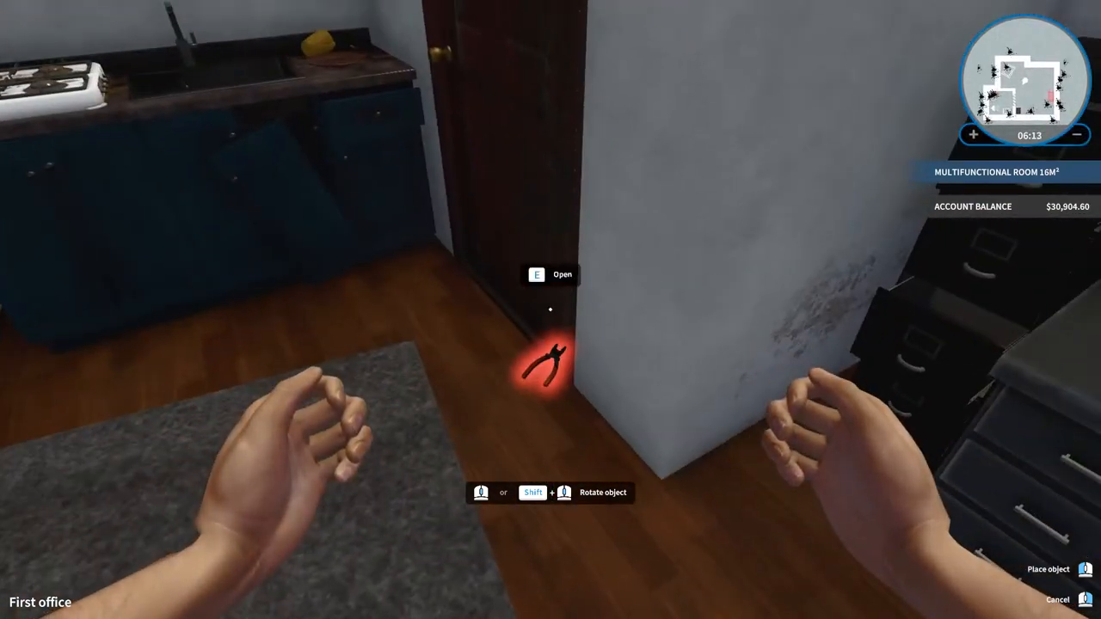
mouse_move(550, 310)
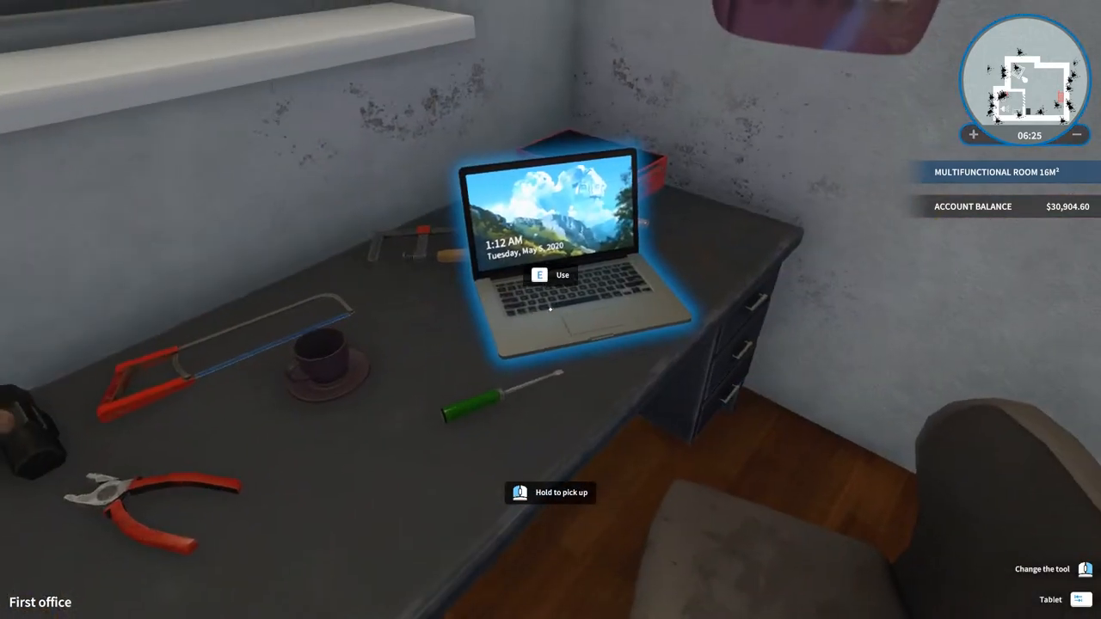
mouse_move(550, 309)
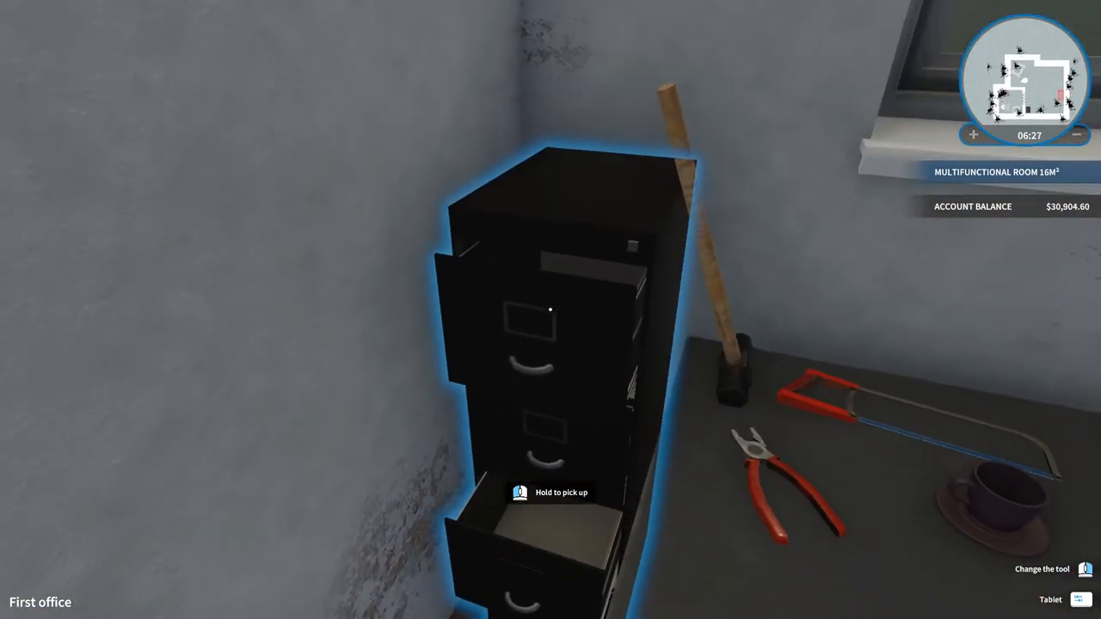
mouse_move(550, 310)
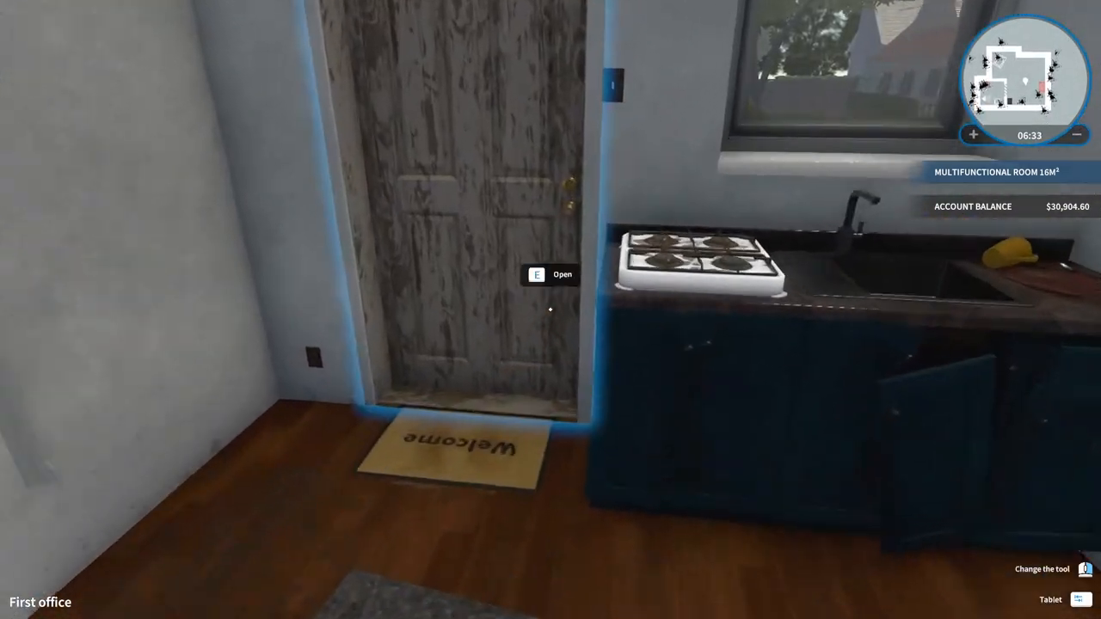
mouse_move(551, 310)
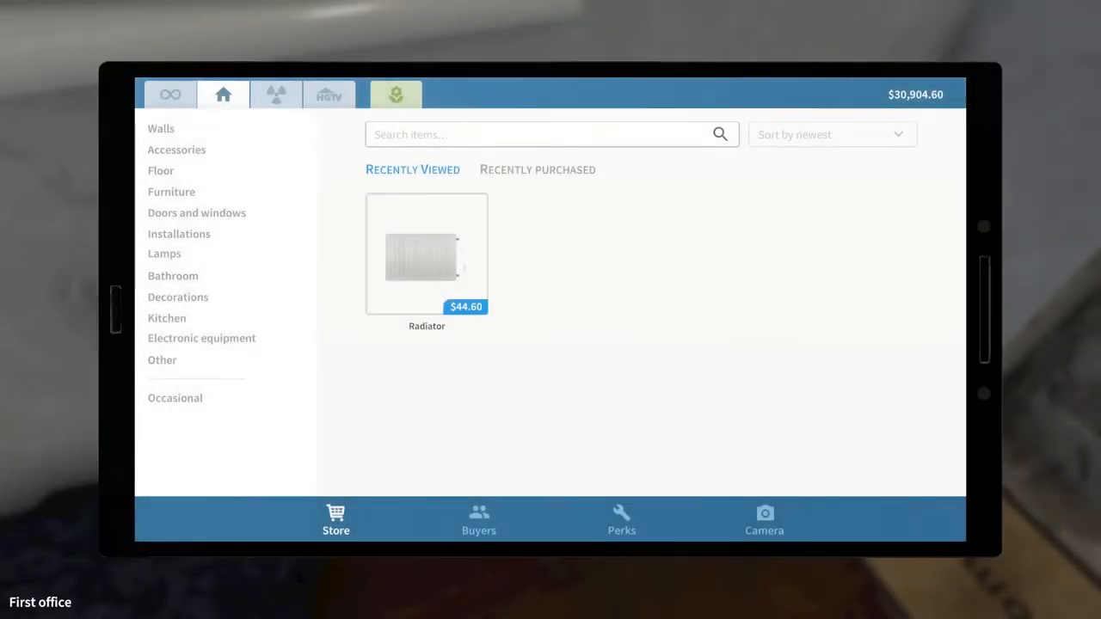
click(427, 255)
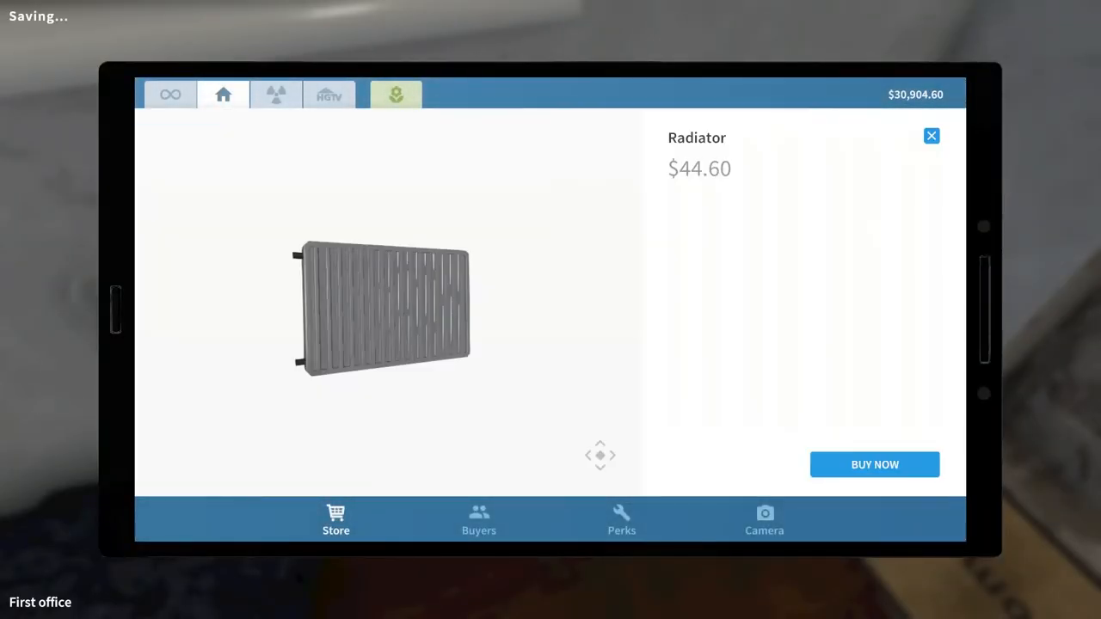
click(874, 464)
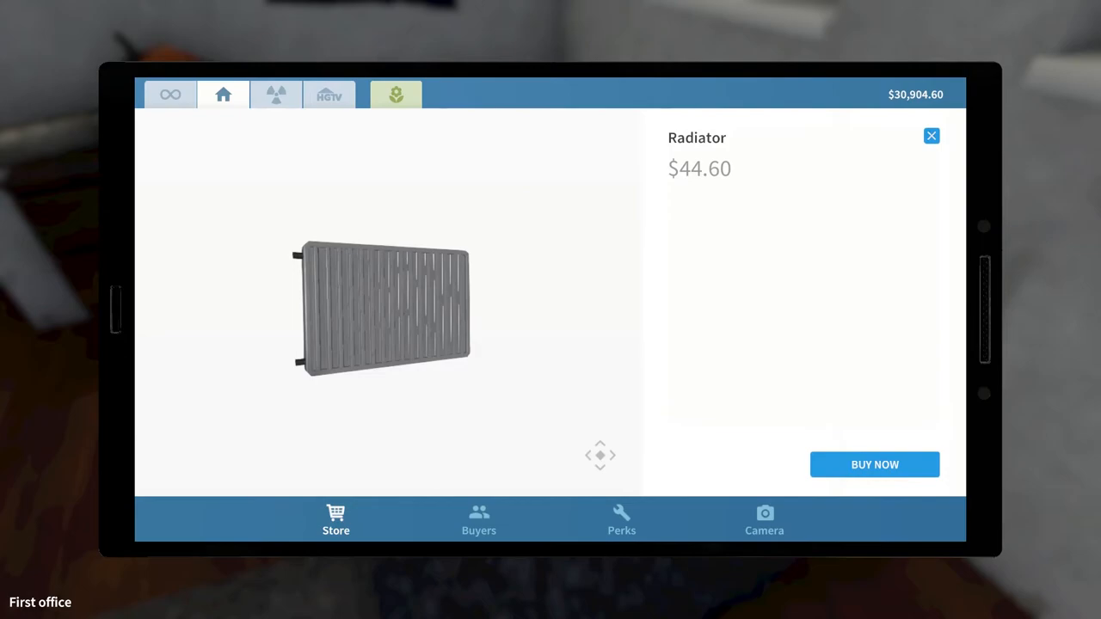
click(873, 464)
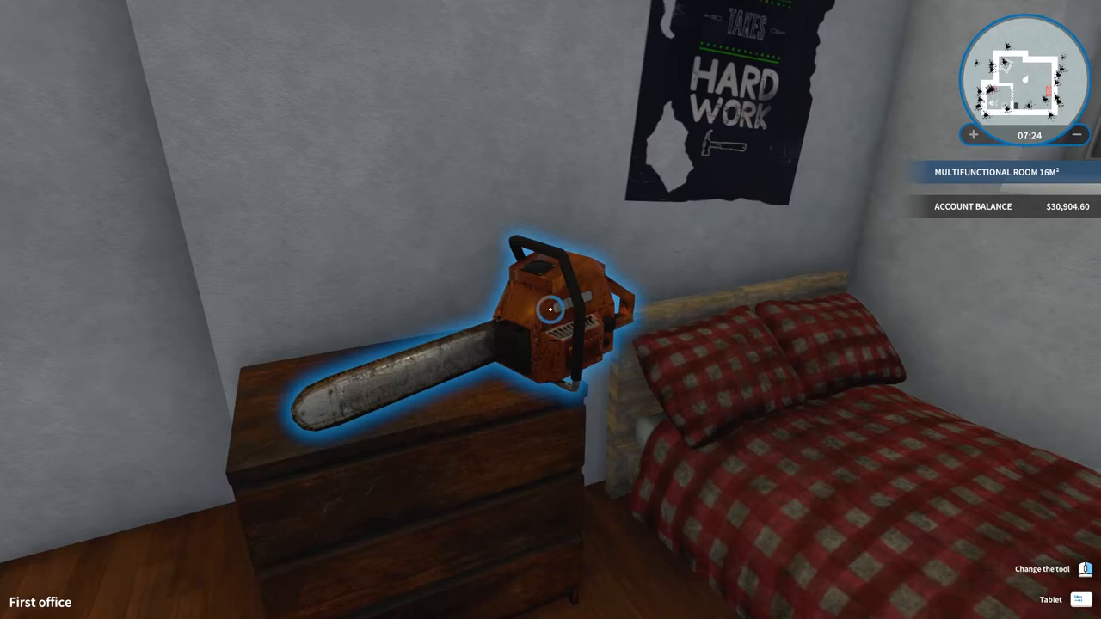
Reposition the chainsaw, then lift the bed and set it down in its new bedroom spot
click(550, 309)
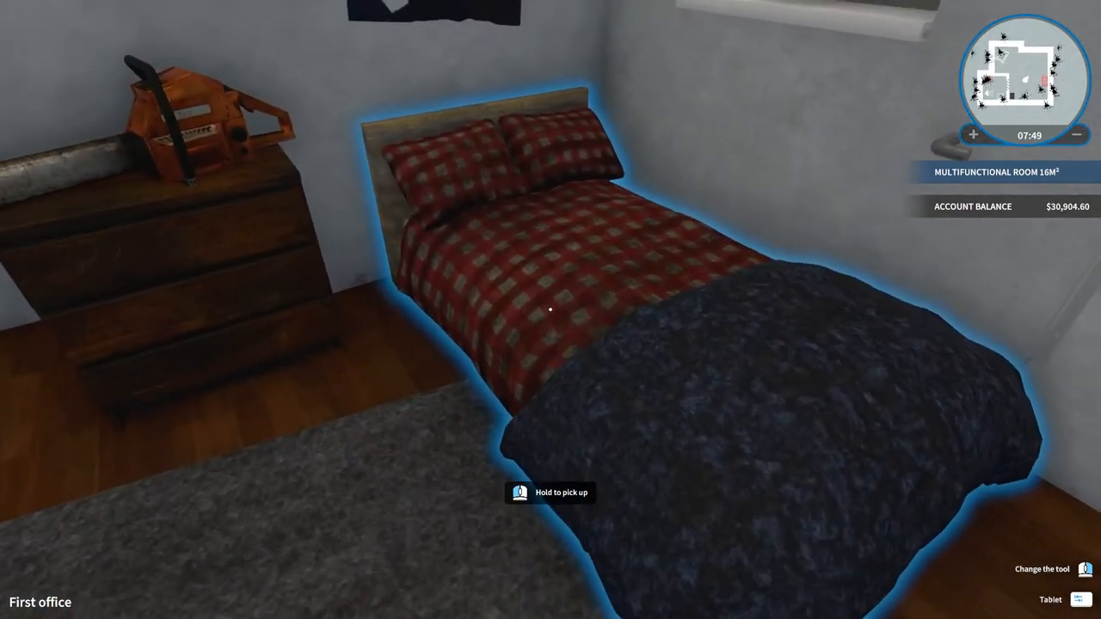
click(550, 309)
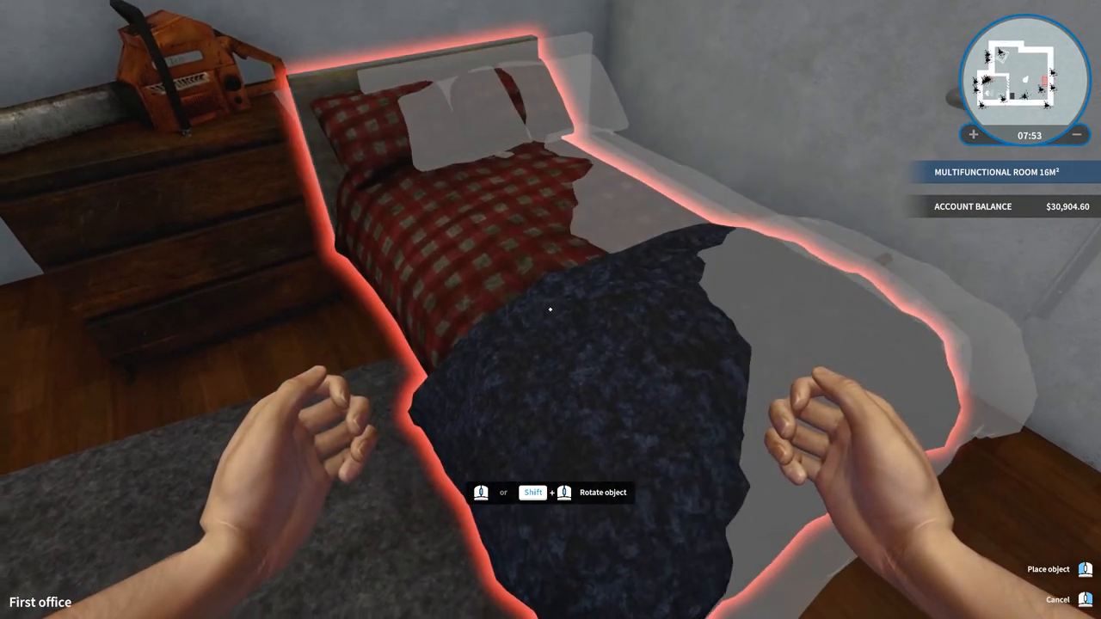
click(1049, 570)
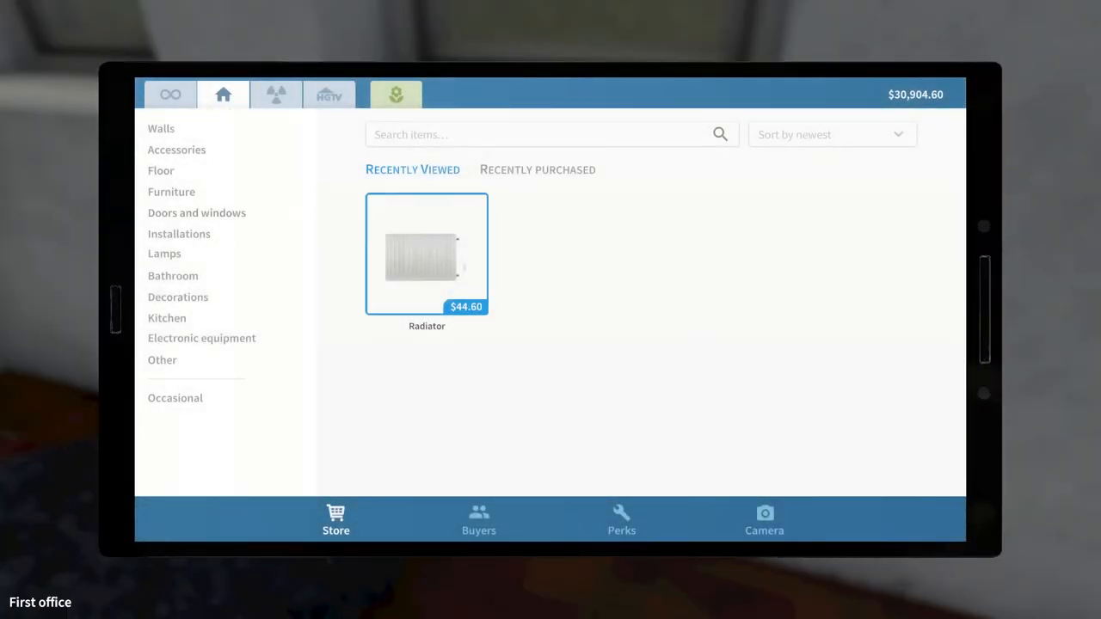
Buy the radiator from its store page and mount it under the bedroom window
click(427, 254)
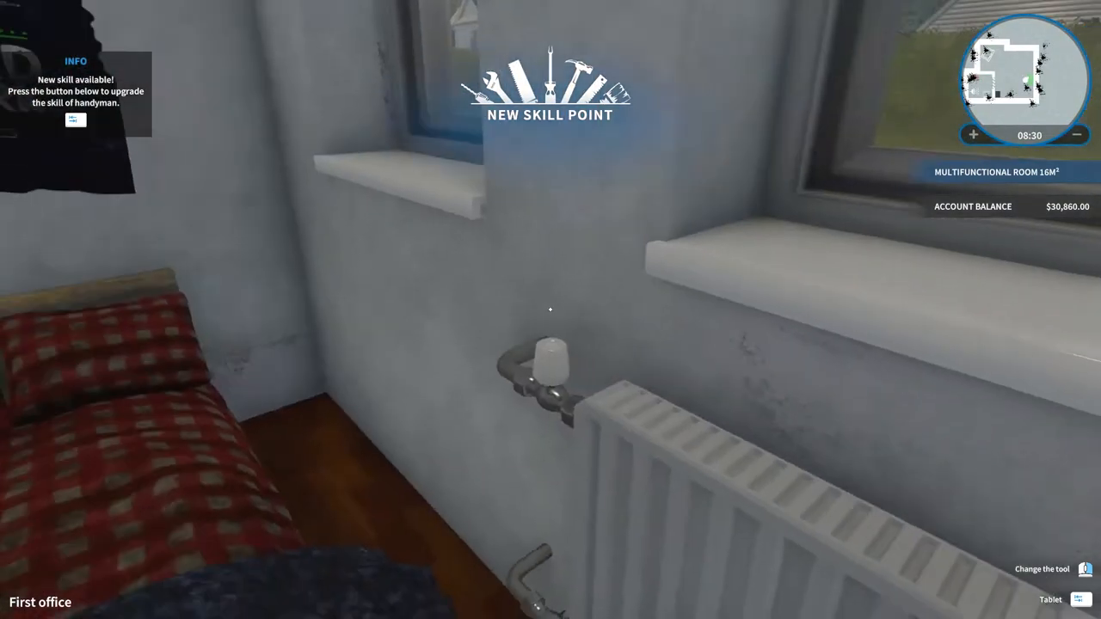
mouse_move(550, 309)
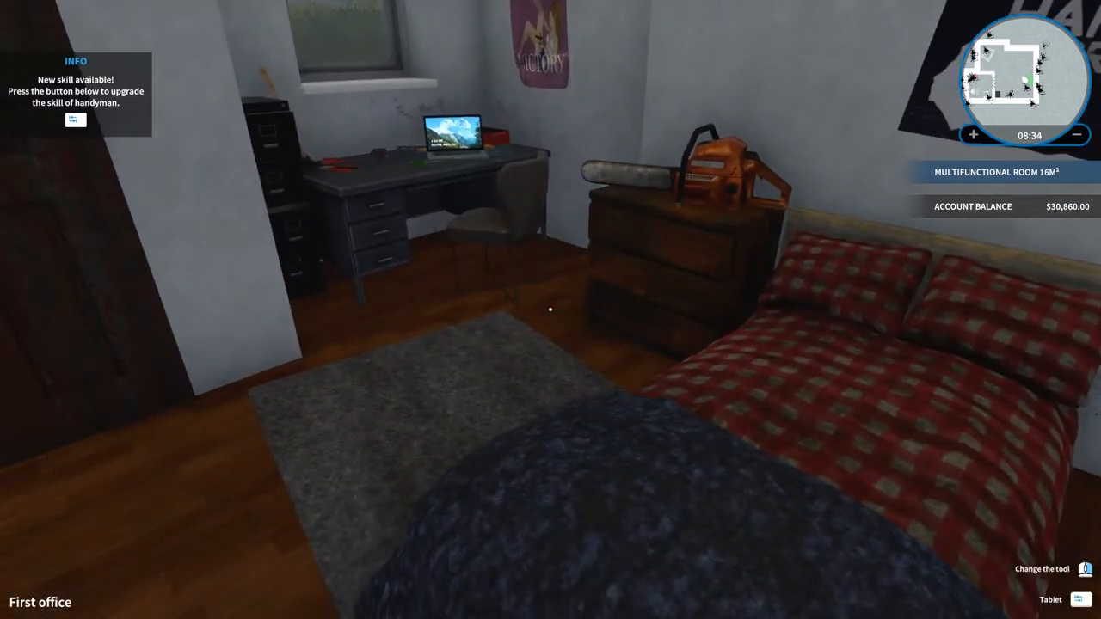
Spend the handyman skill point on the Fitter perk for 20% faster mounting
click(1080, 599)
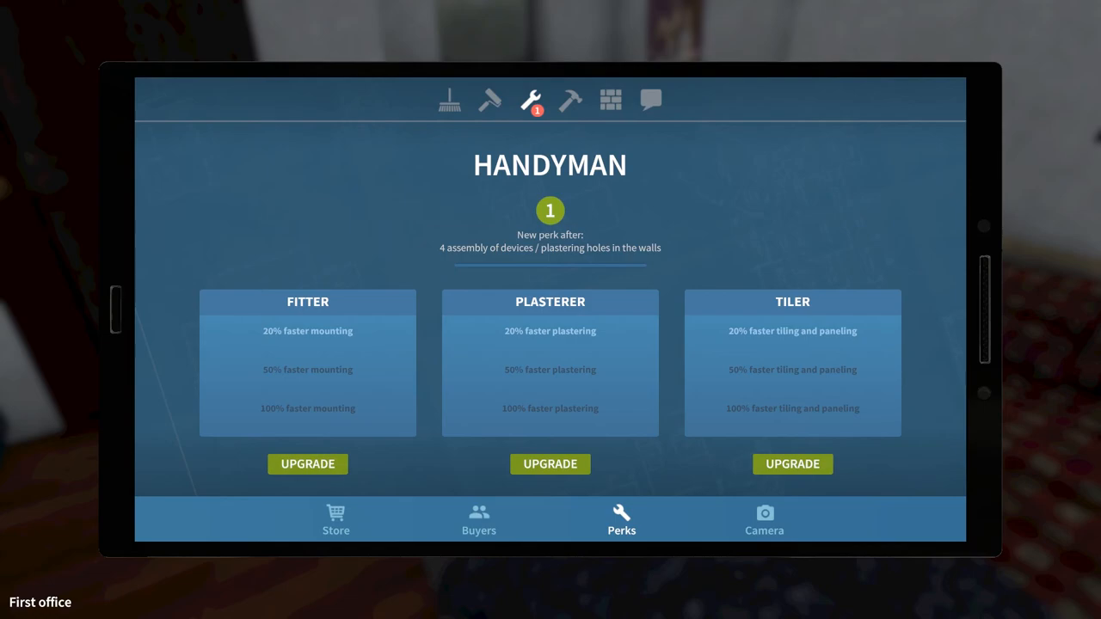
click(306, 465)
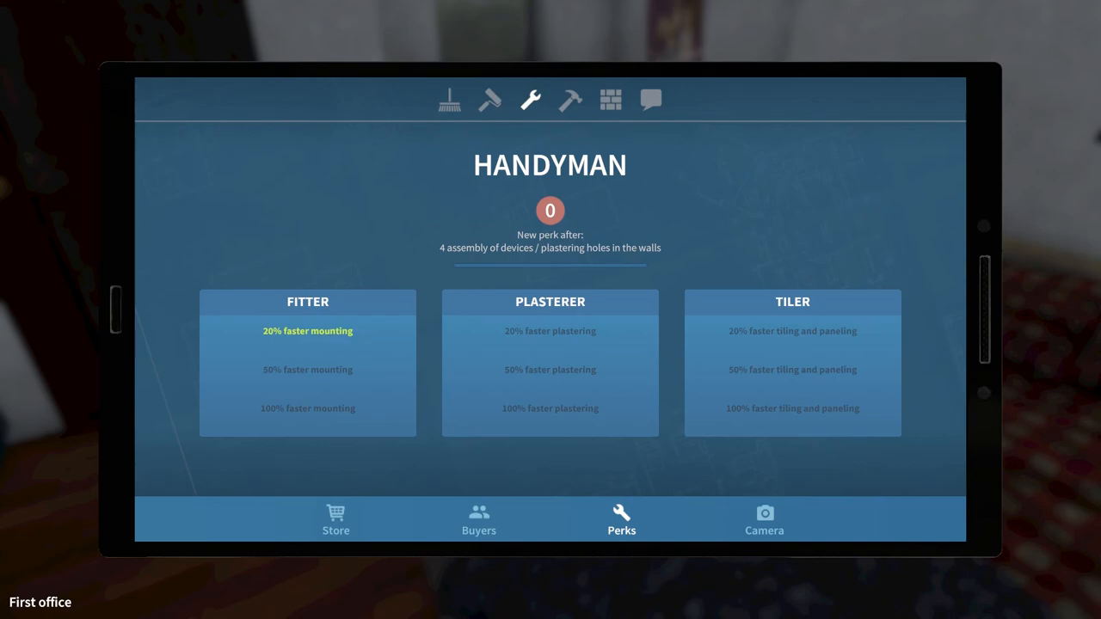